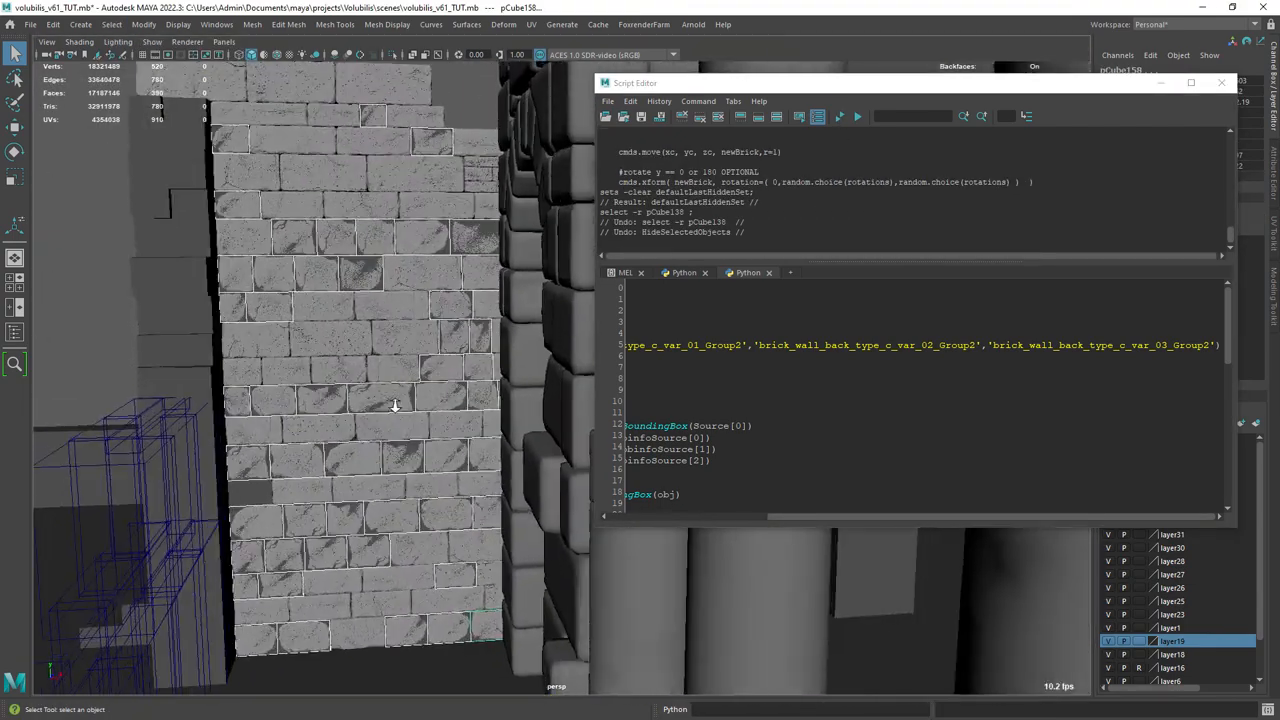
- Arrange cube bricks into two rows and move the combined row into place
left_click(839, 116)
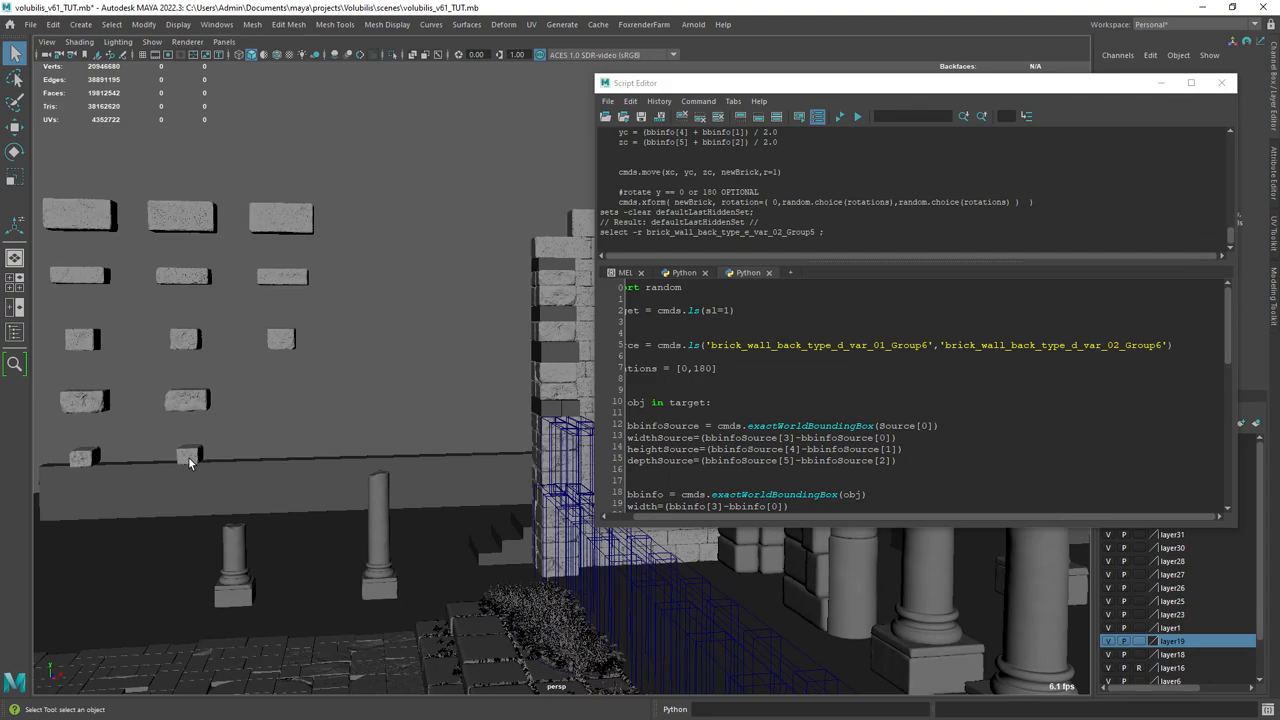
left_click(841, 117)
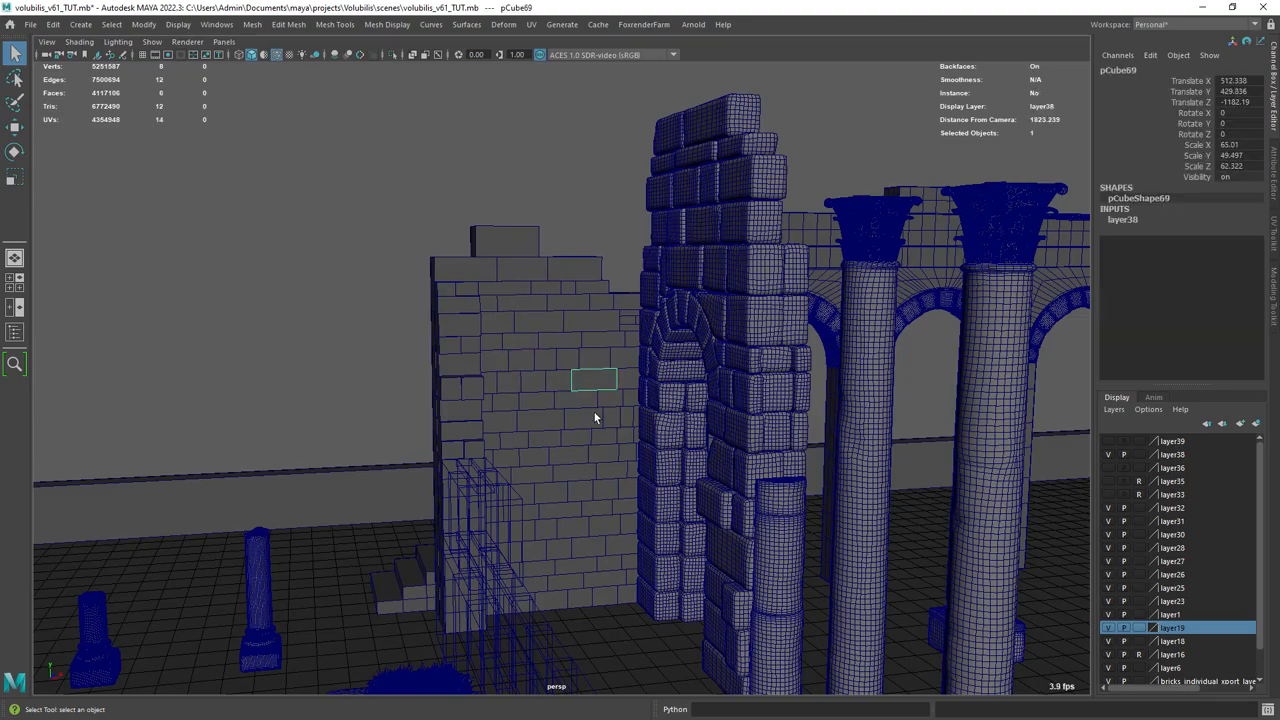
left_click_drag(595, 417, 517, 408)
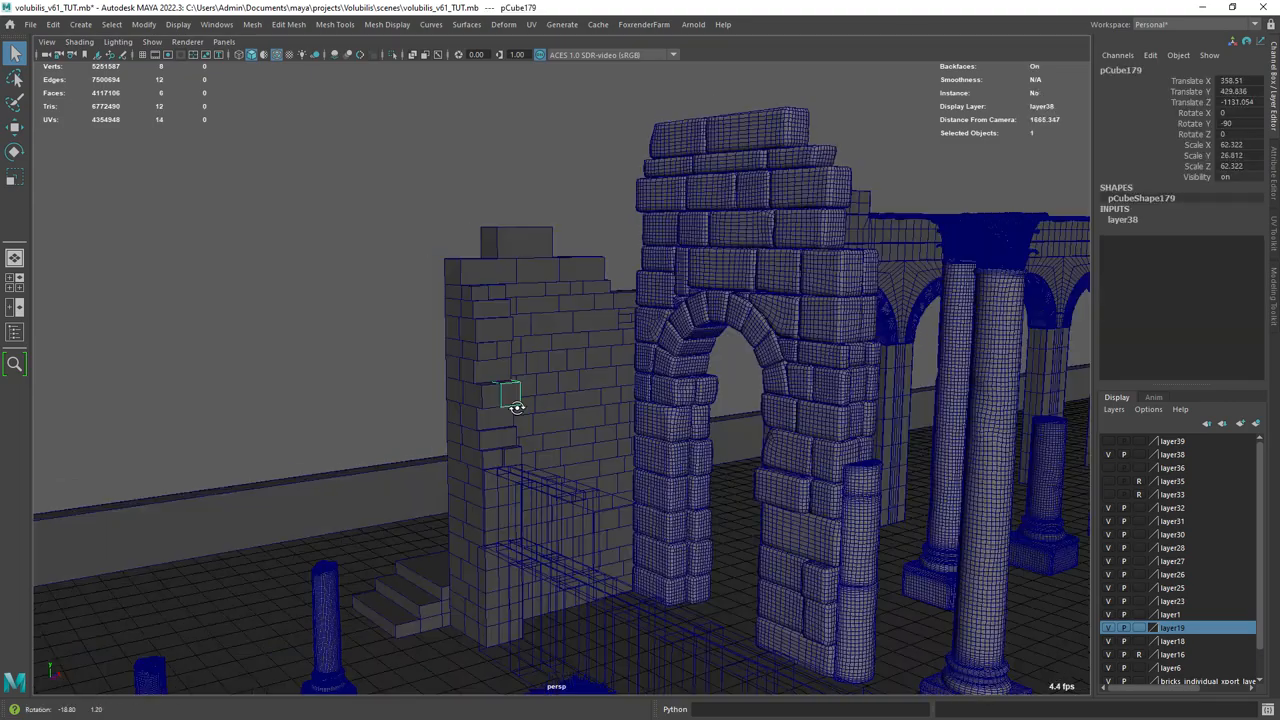
left_click_drag(517, 408, 547, 148)
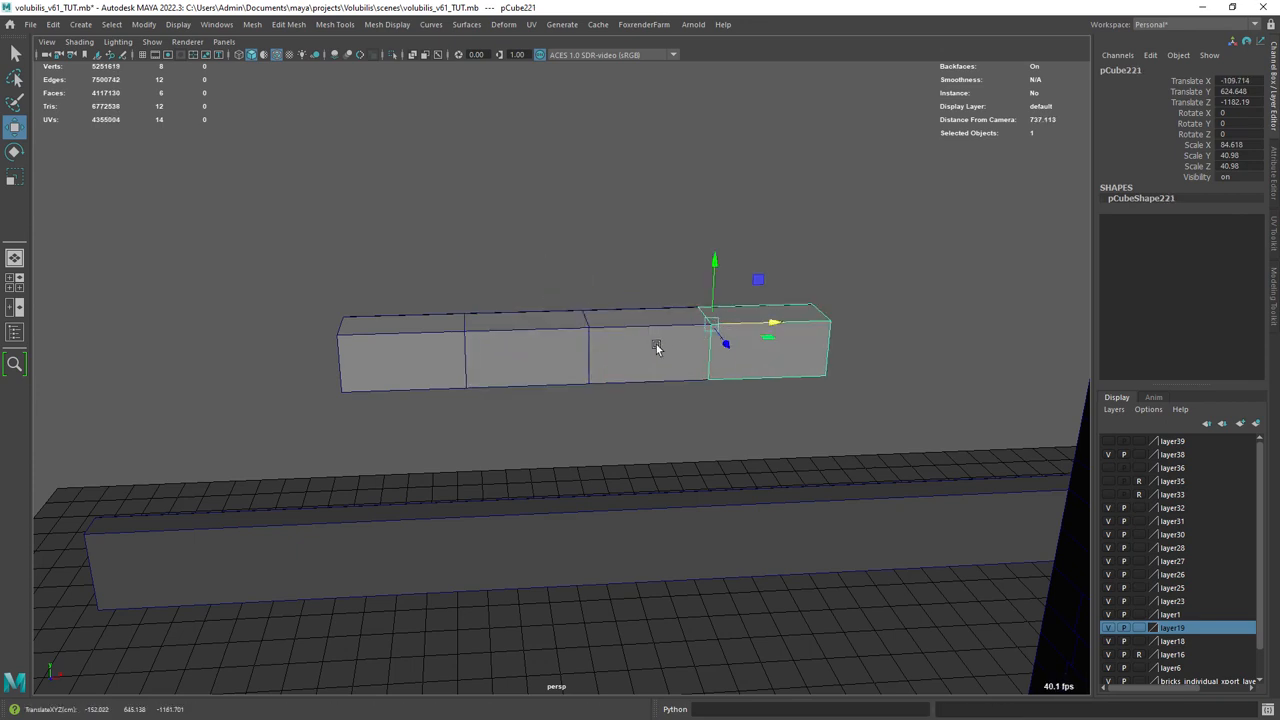
left_click(252, 24)
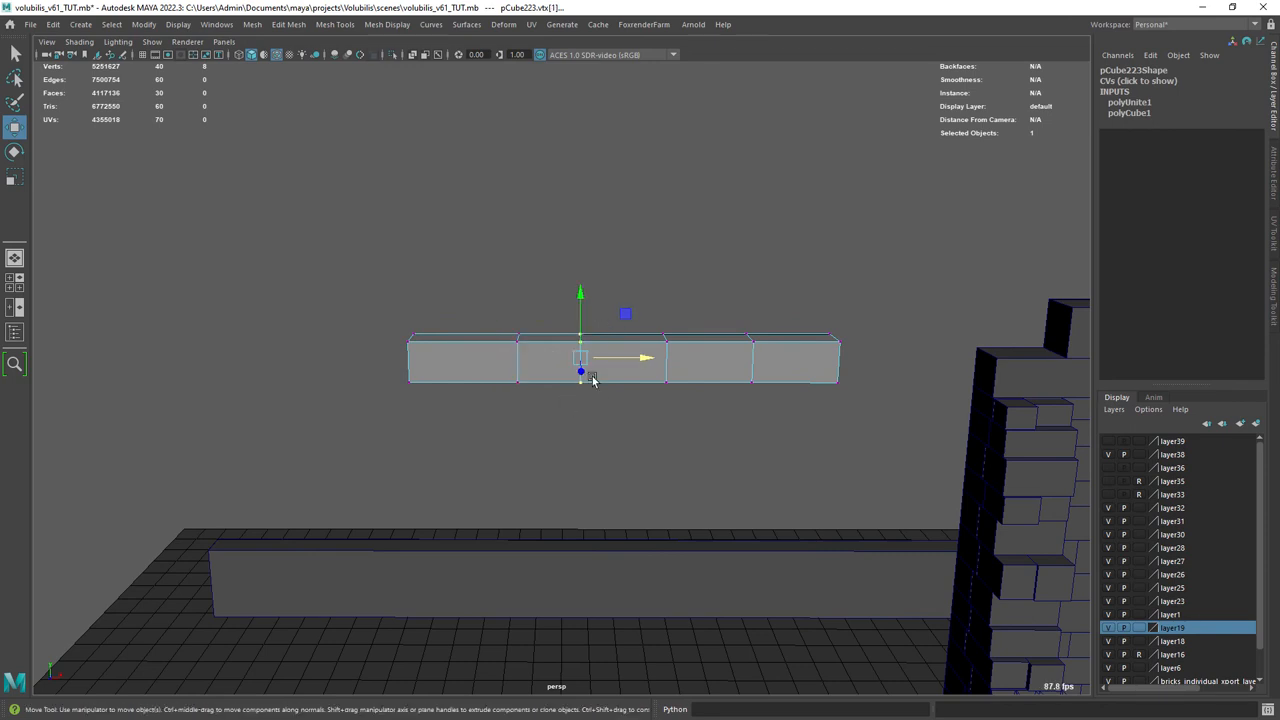
left_click_drag(580, 358, 818, 358)
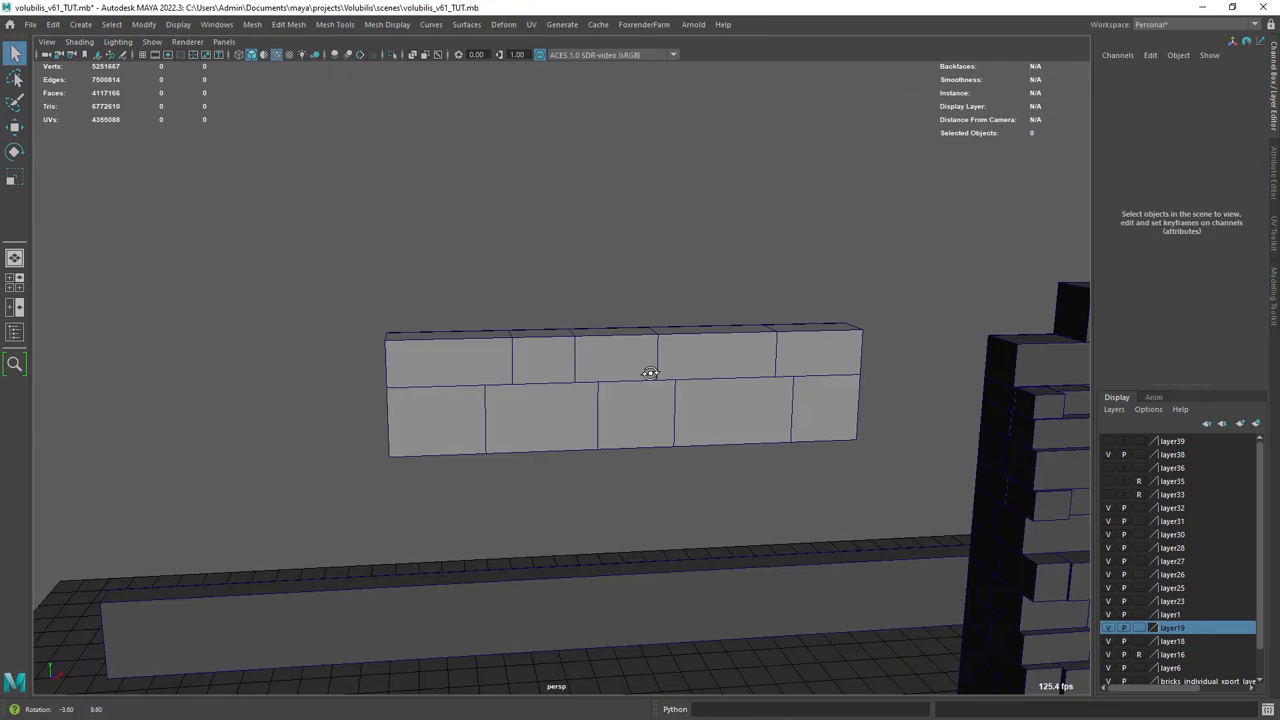
- Separate the lower row of combined bricks into individual brick objects
left_click(252, 24)
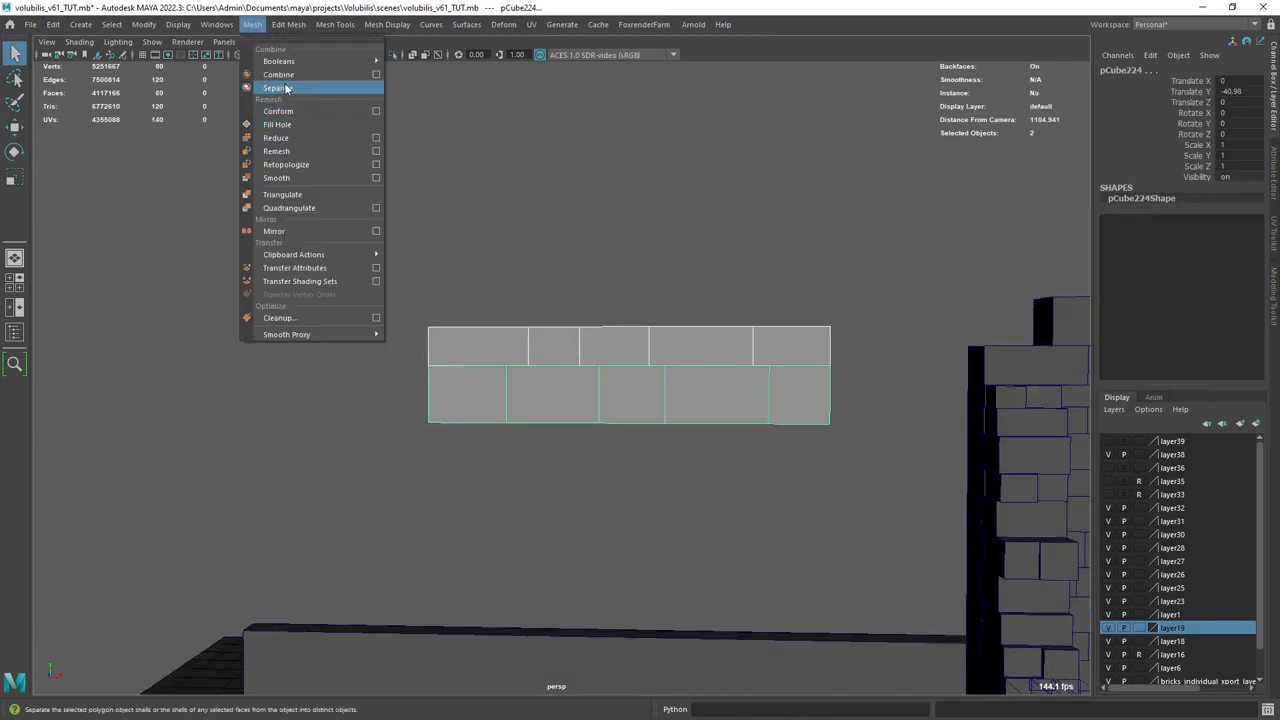
left_click(277, 88)
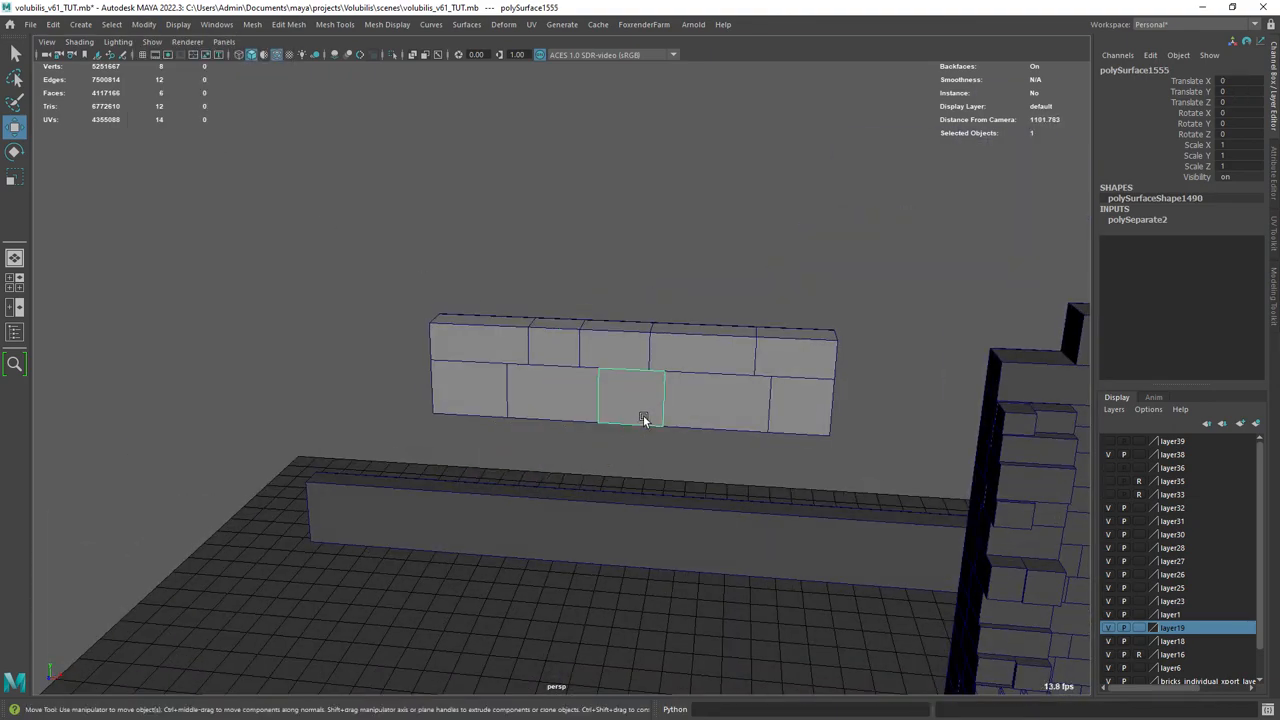
left_click_drag(643, 418, 622, 474)
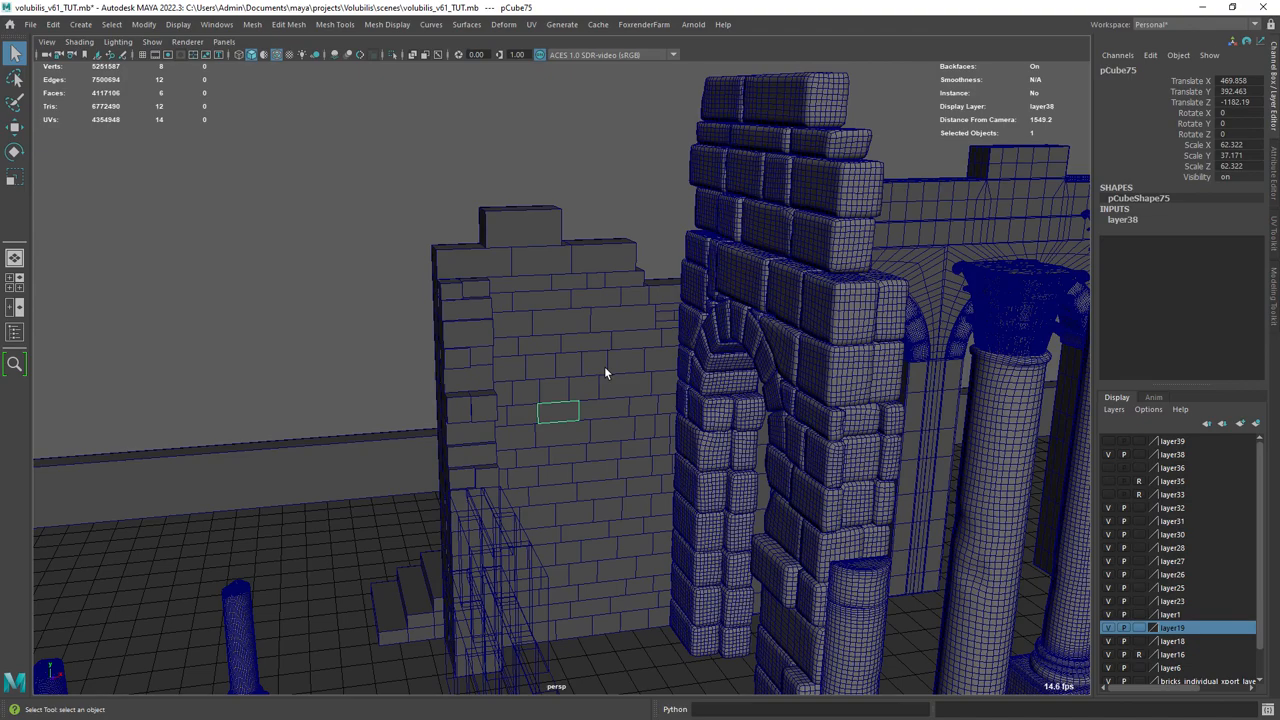
- Test a bevel width on a subdivided block and match it to a top wall brick's size
left_click_drag(605, 373, 660, 360)
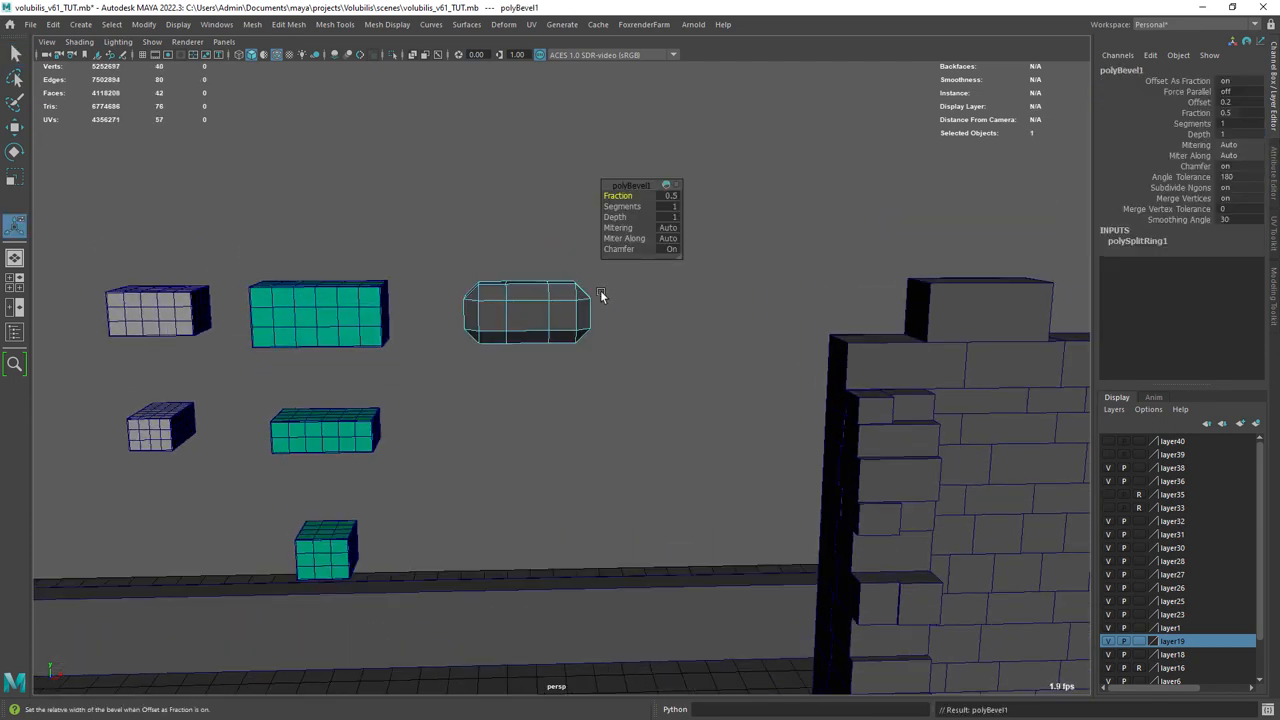
left_click_drag(668, 195, 620, 195)
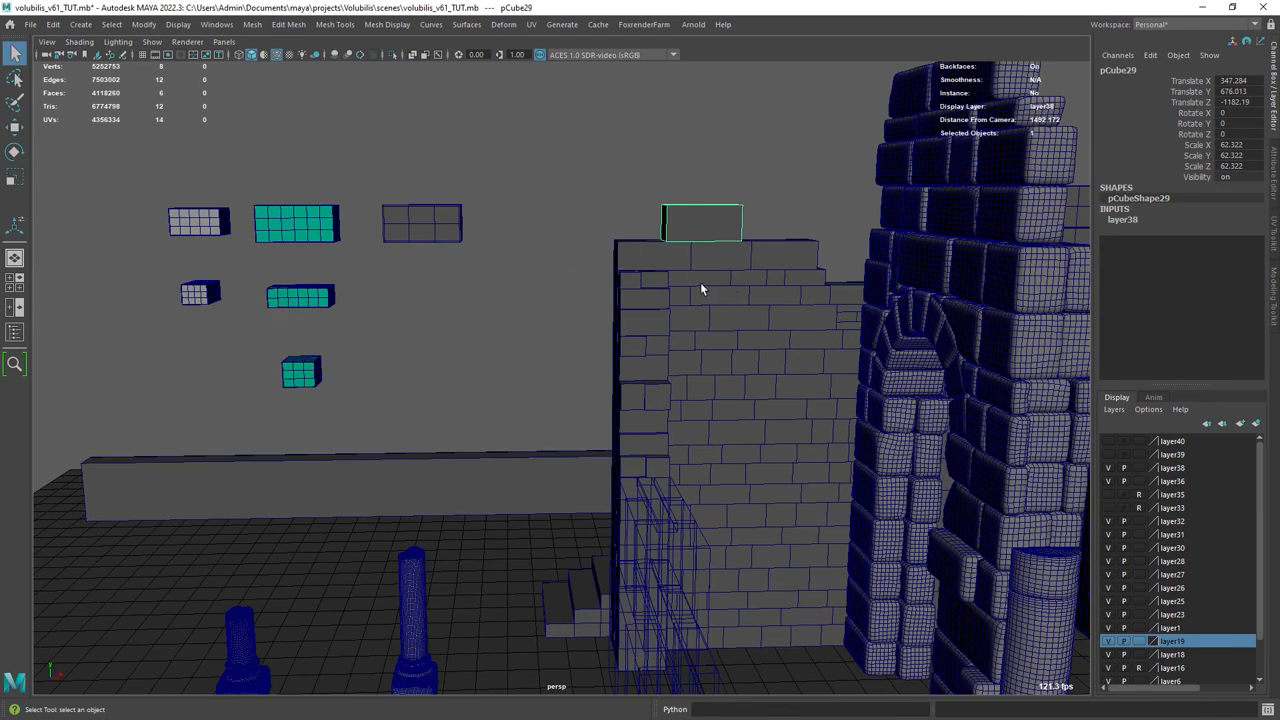
left_click(300, 296)
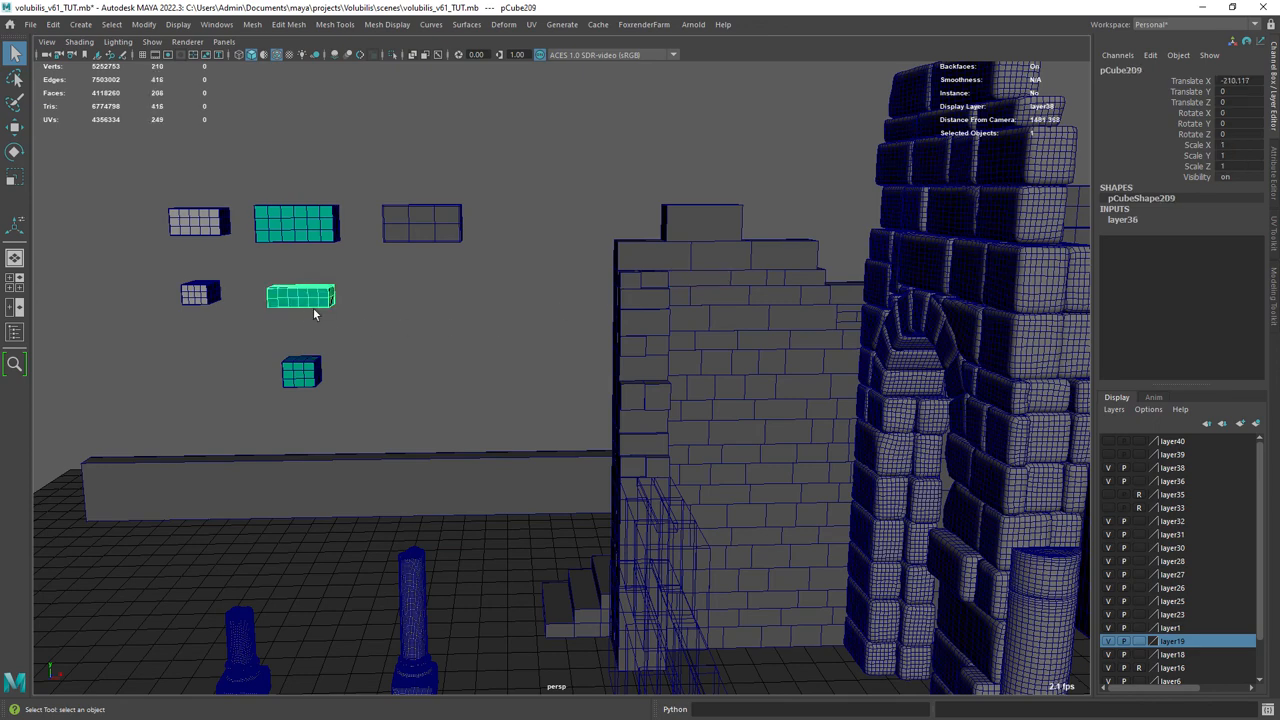
left_click(715, 360)
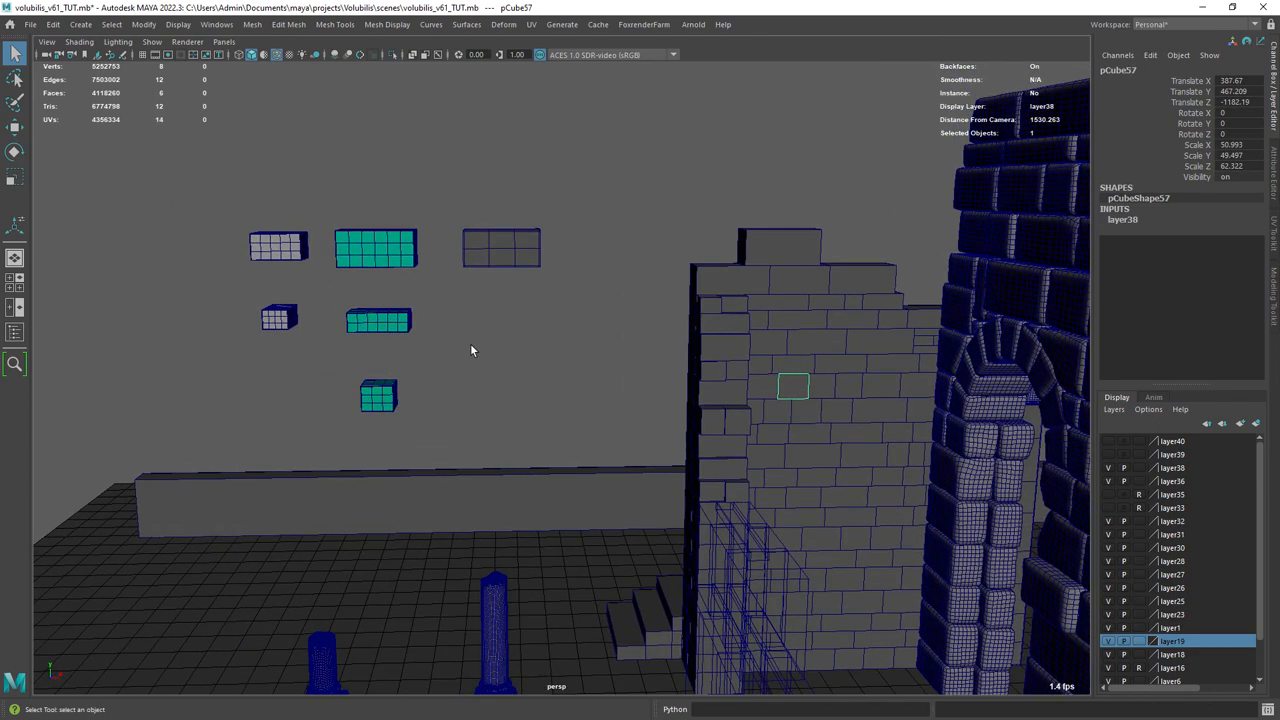
- Match a mid-wall brick to the small block, select the subdivided blocks and switch to ZBrush
left_click(278, 247)
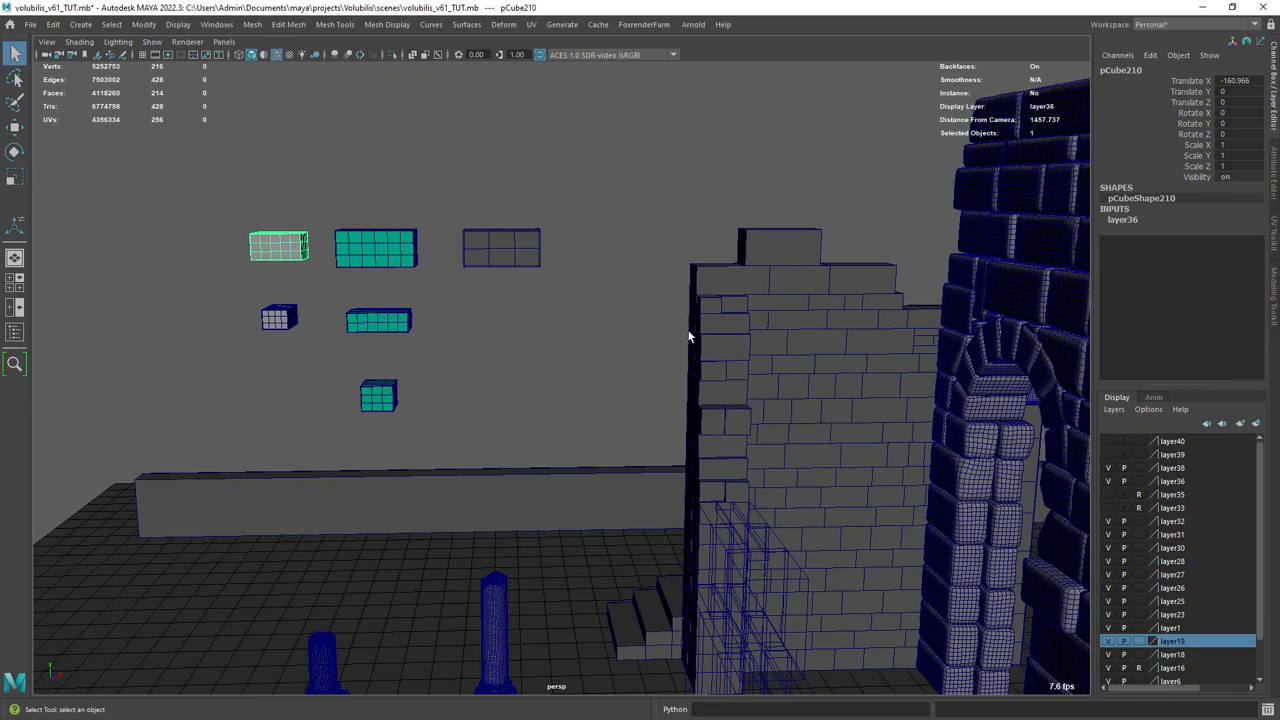
left_click(720, 390)
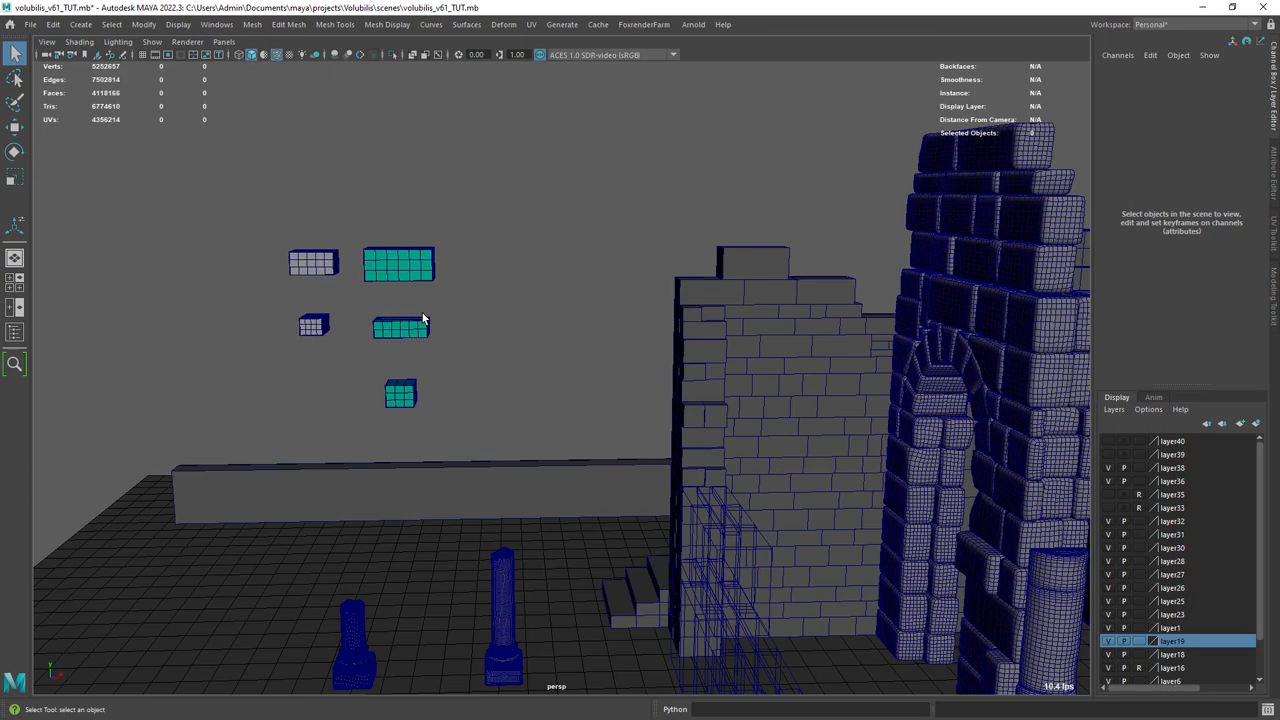
left_click(31, 24)
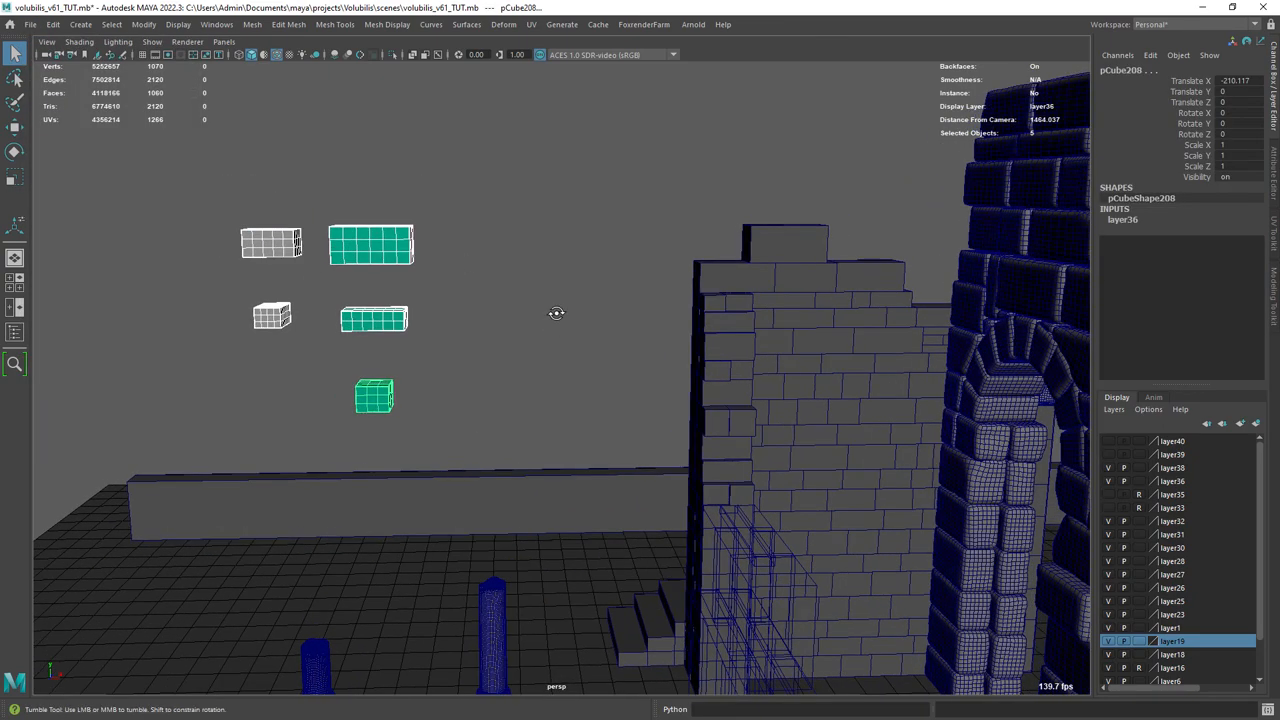
key("alt+tab")
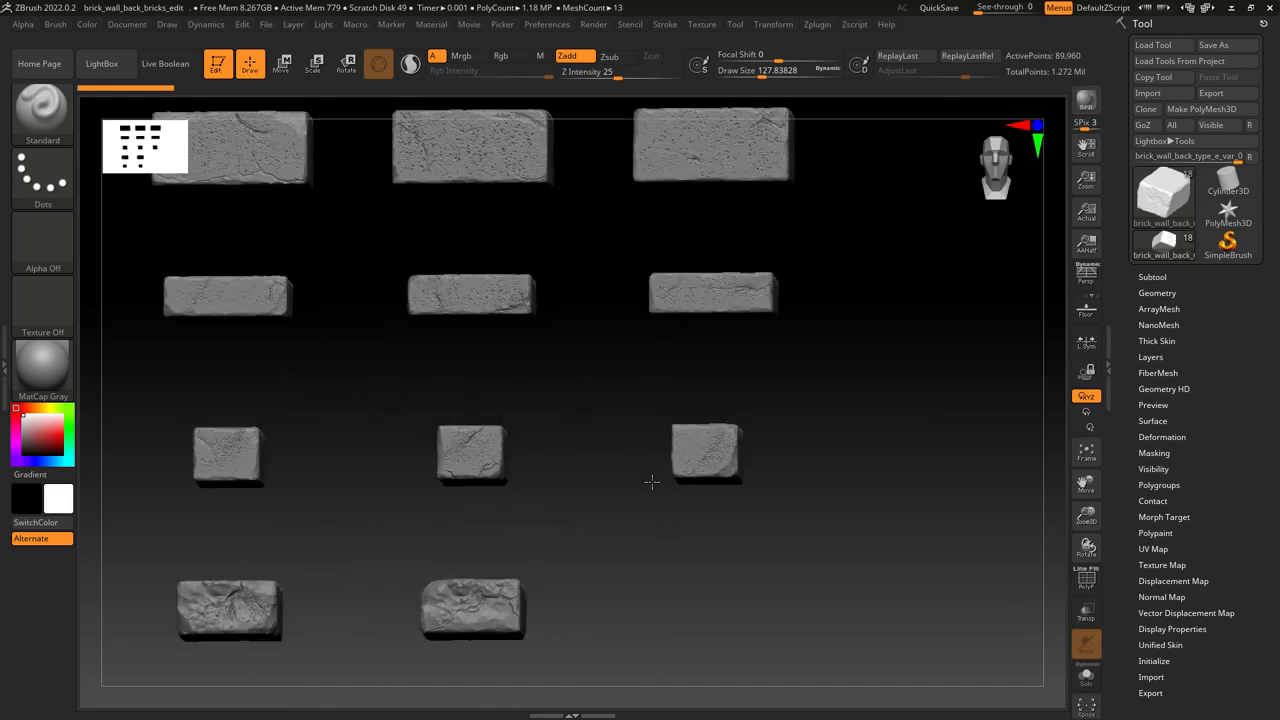
- Make brick_type_a_var_01 the active subtool in the brick_type_a tool
left_click_drag(650, 483, 475, 375)
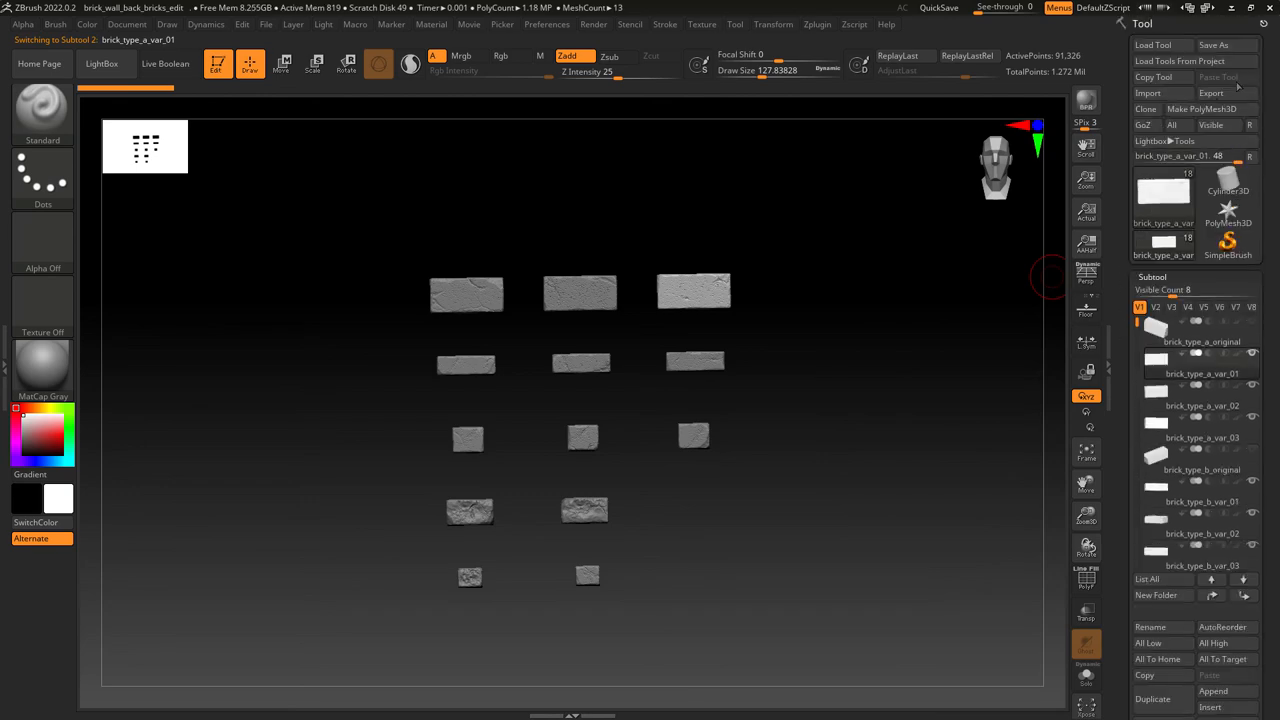
left_click(1211, 93)
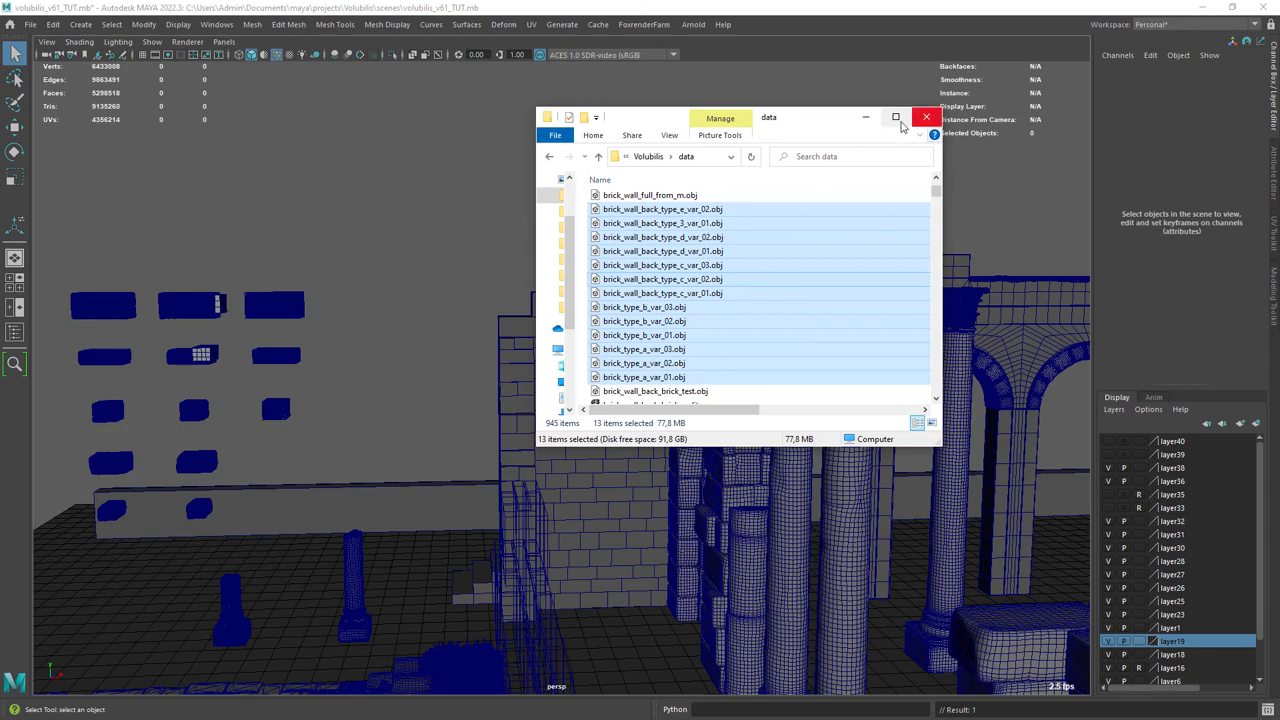
- Close Explorer after importing the OBJ variants and compare top and mid wall bricks
left_click(925, 117)
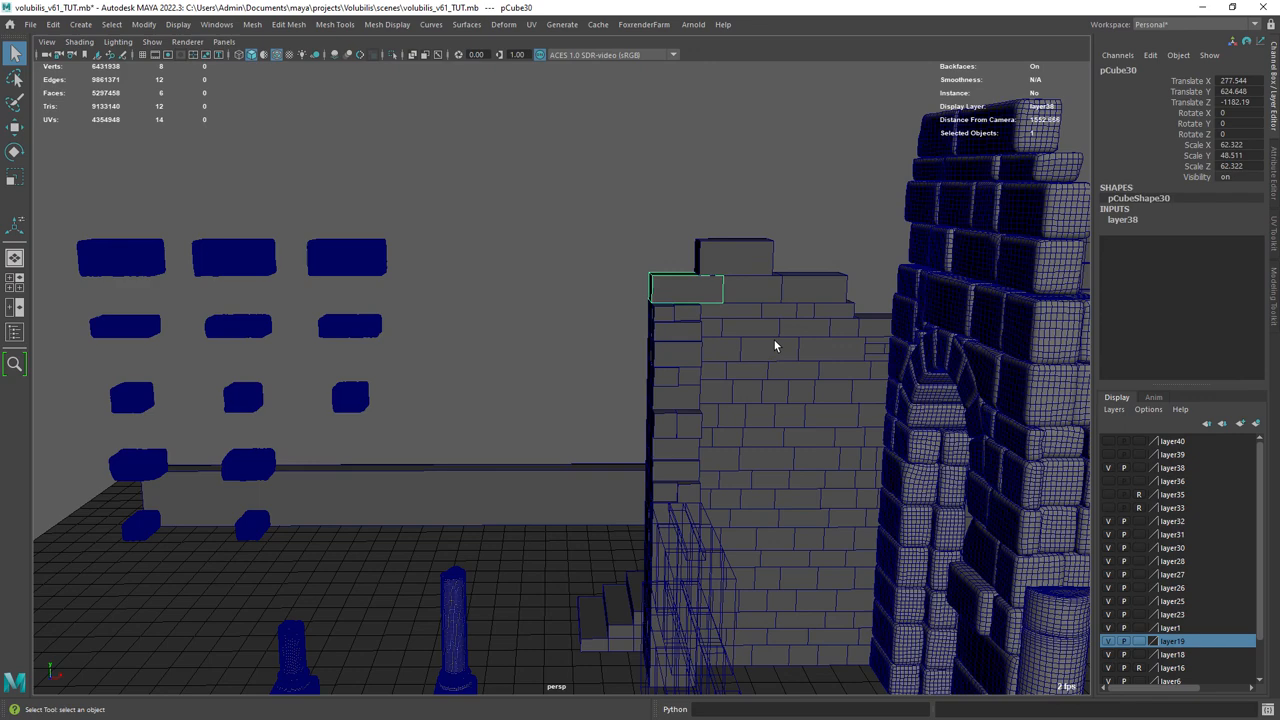
left_click(728, 438)
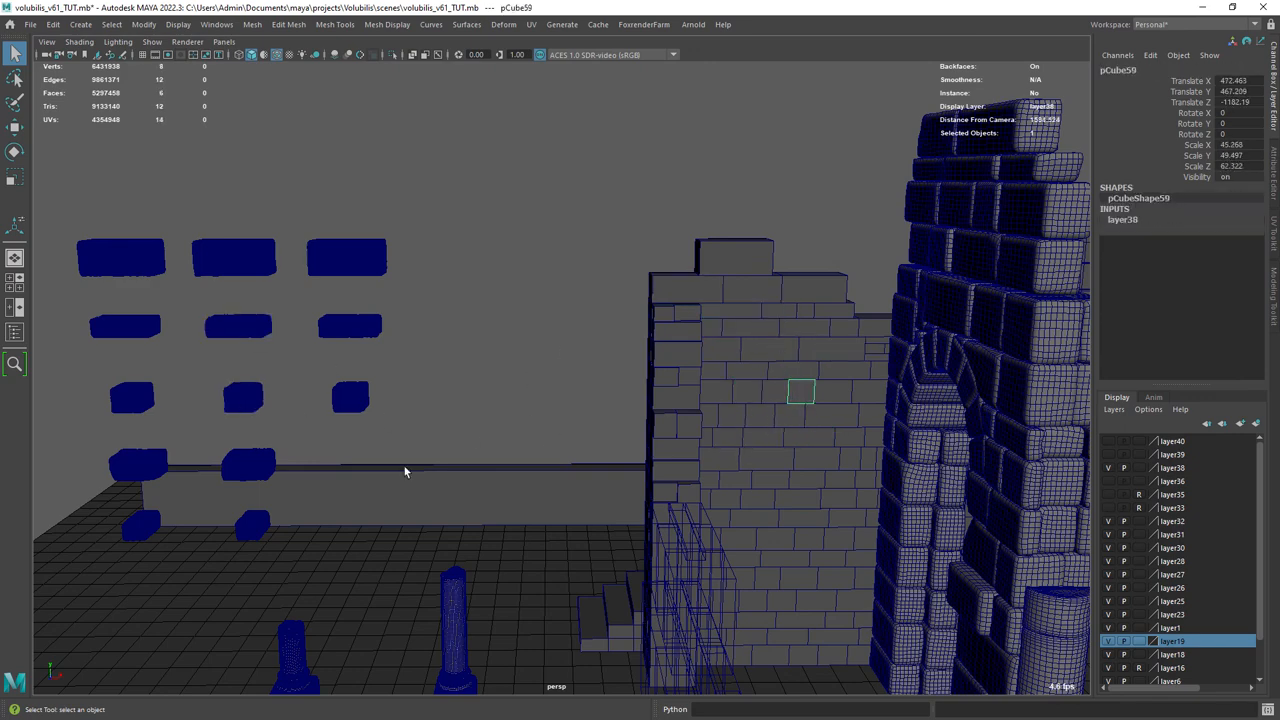
left_click(663, 312)
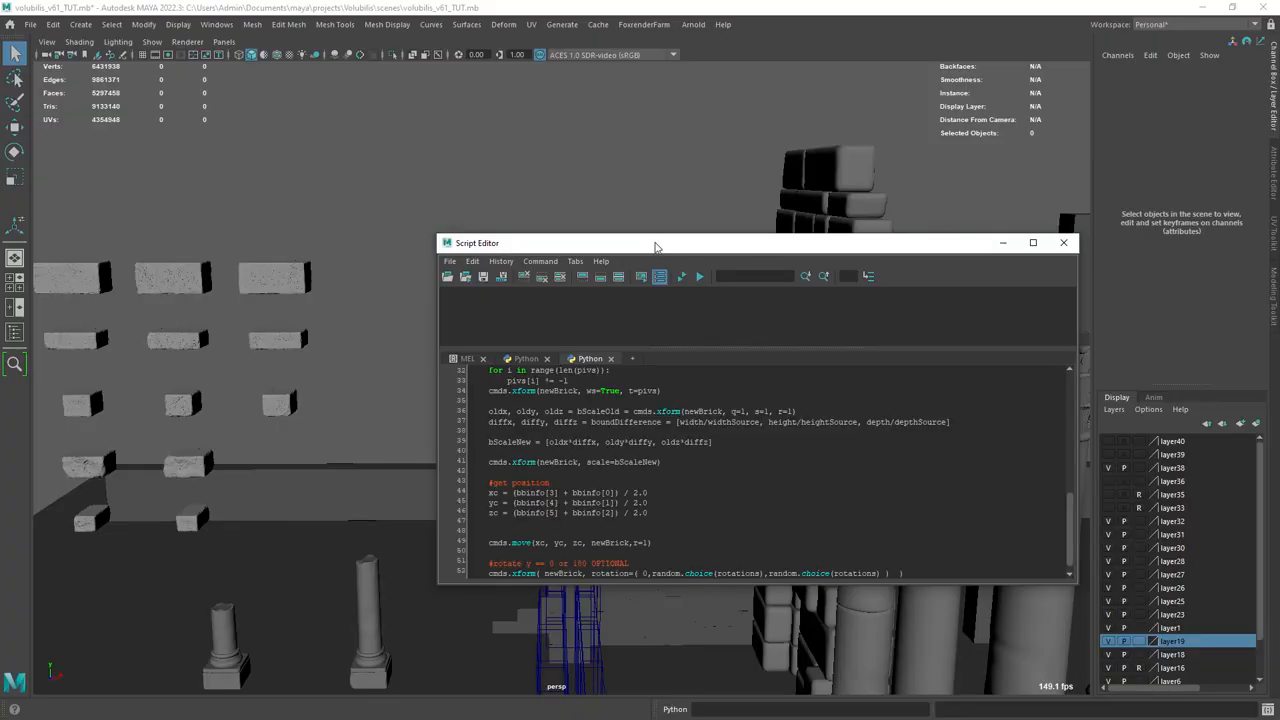
- Paste brick_type_a_var_01/02/03_Group4 names into the script's Source list and hide wireframe
left_click(111, 24)
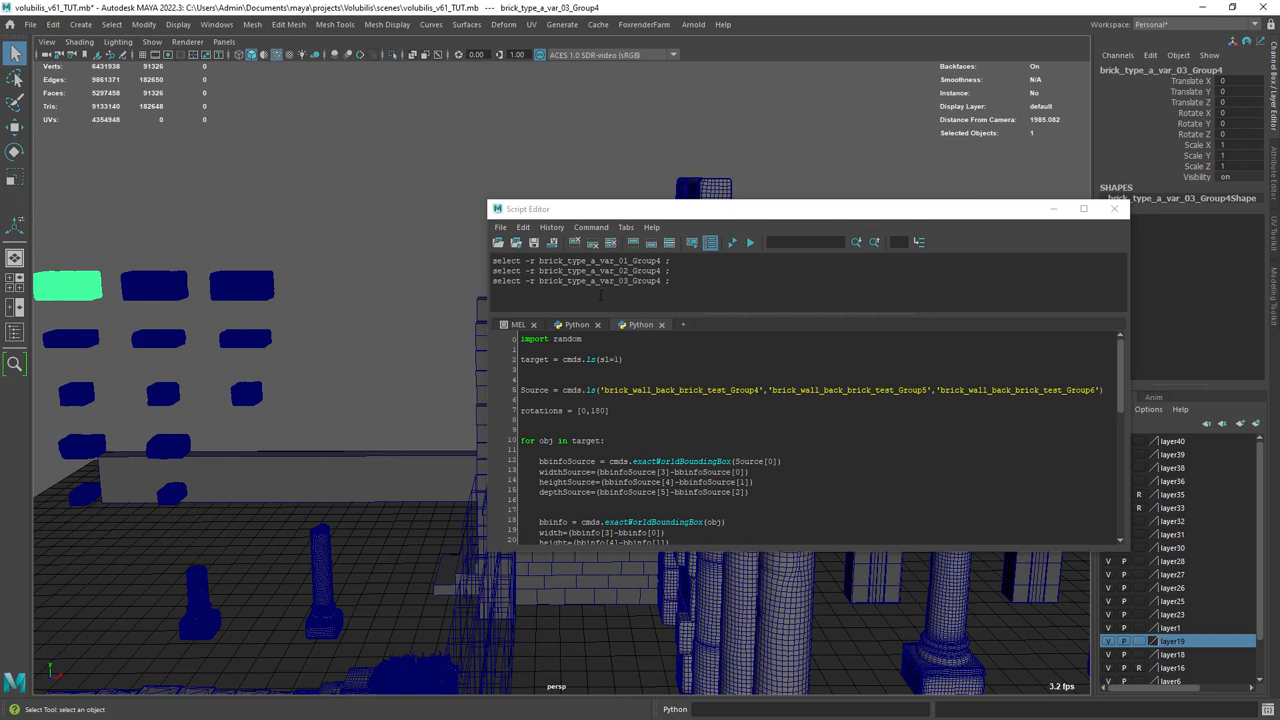
double_click(598, 260)
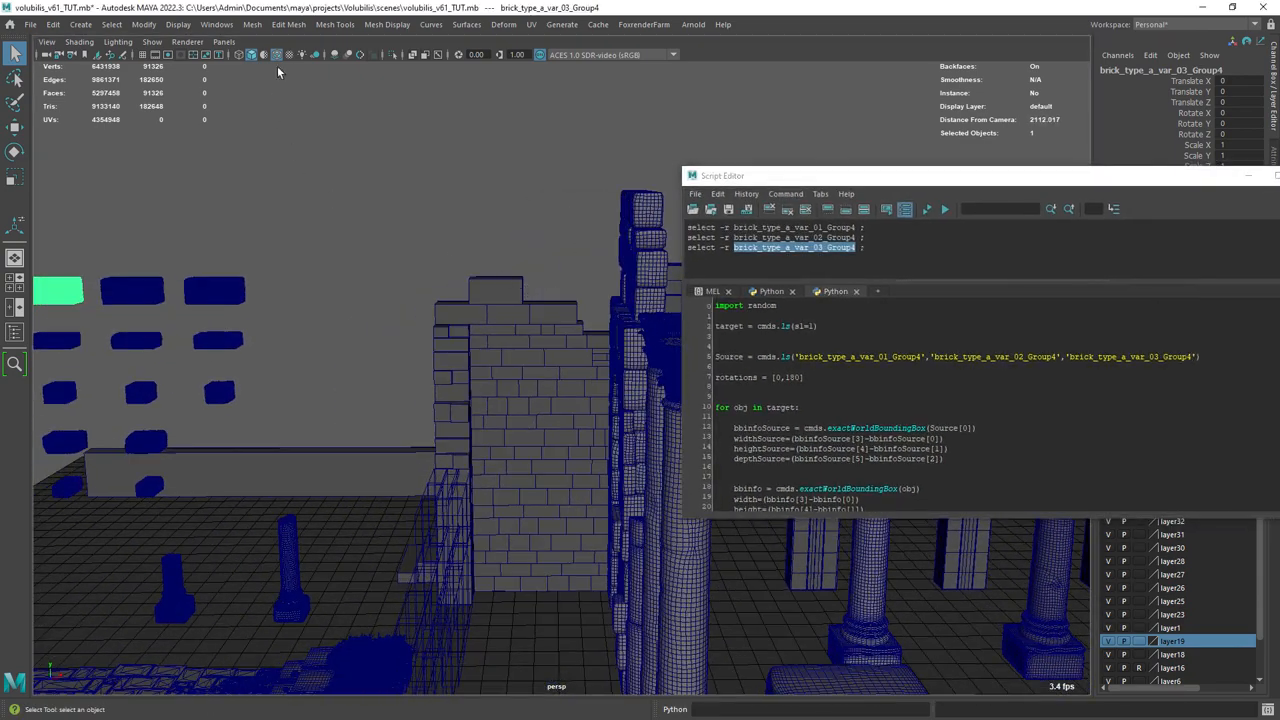
left_click(944, 209)
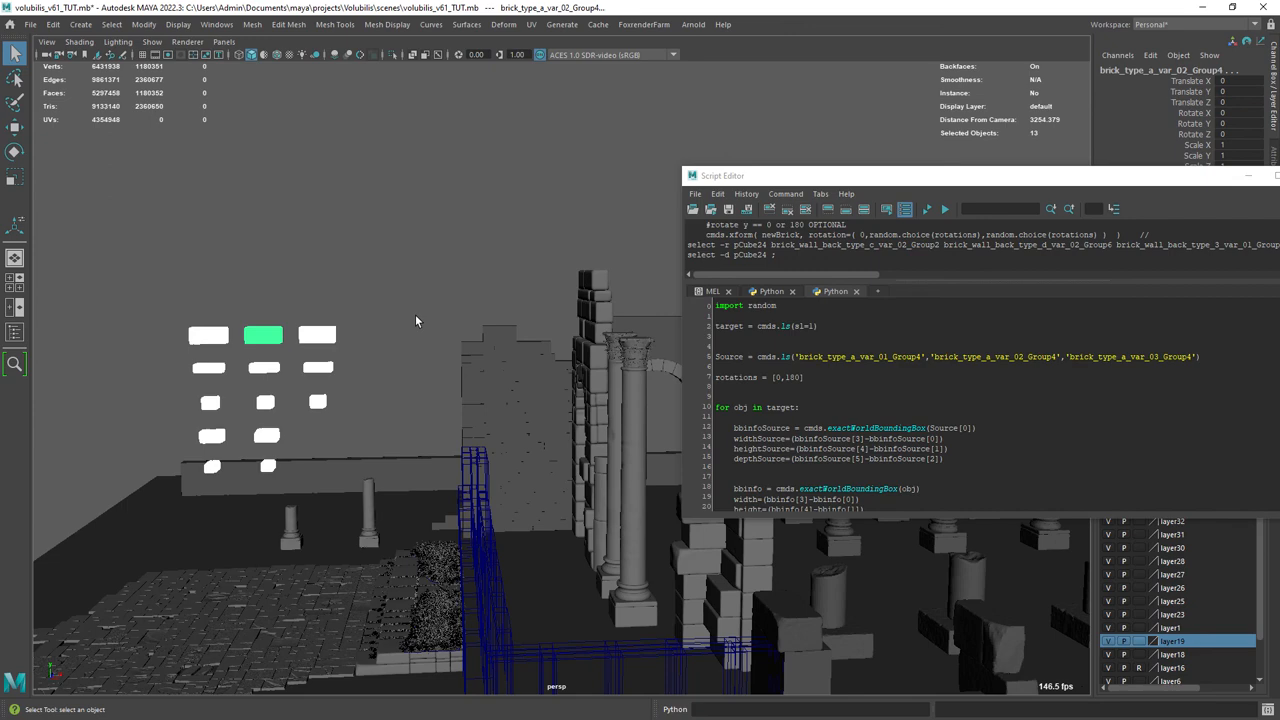
left_click(111, 24)
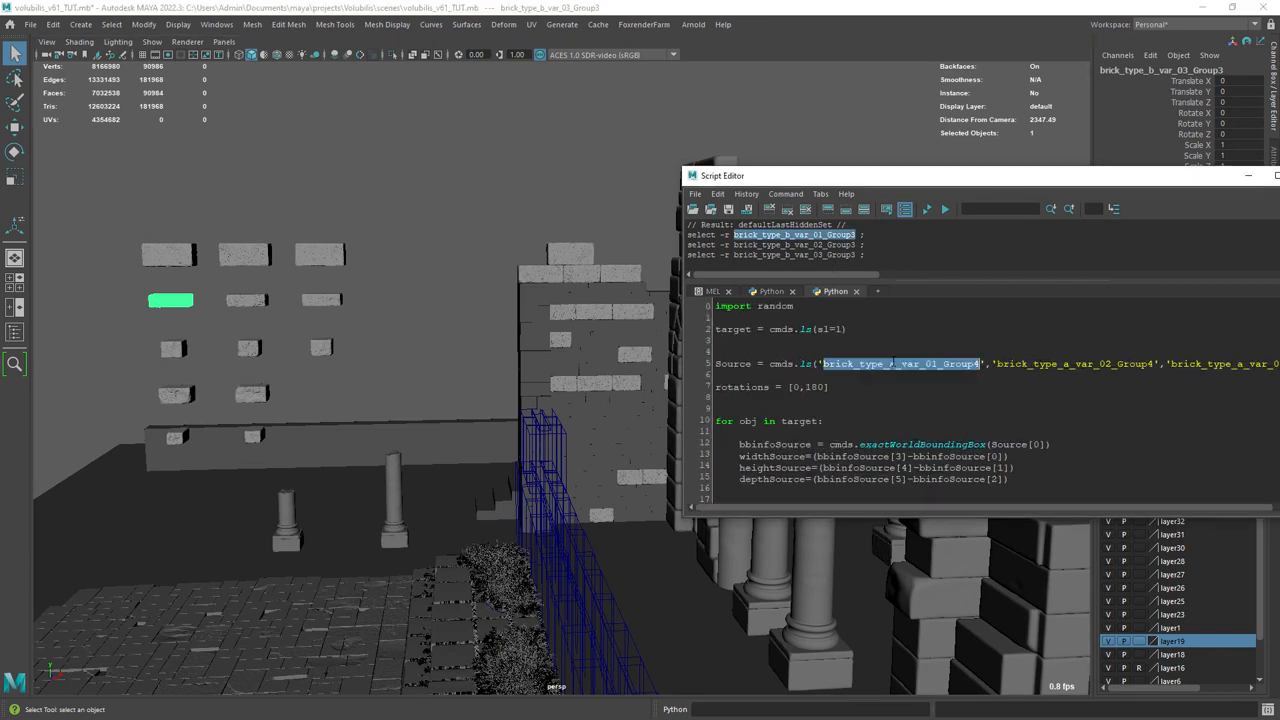
- Select the wall bricks in bricks_set_a and clear the script output history
left_click(111, 24)
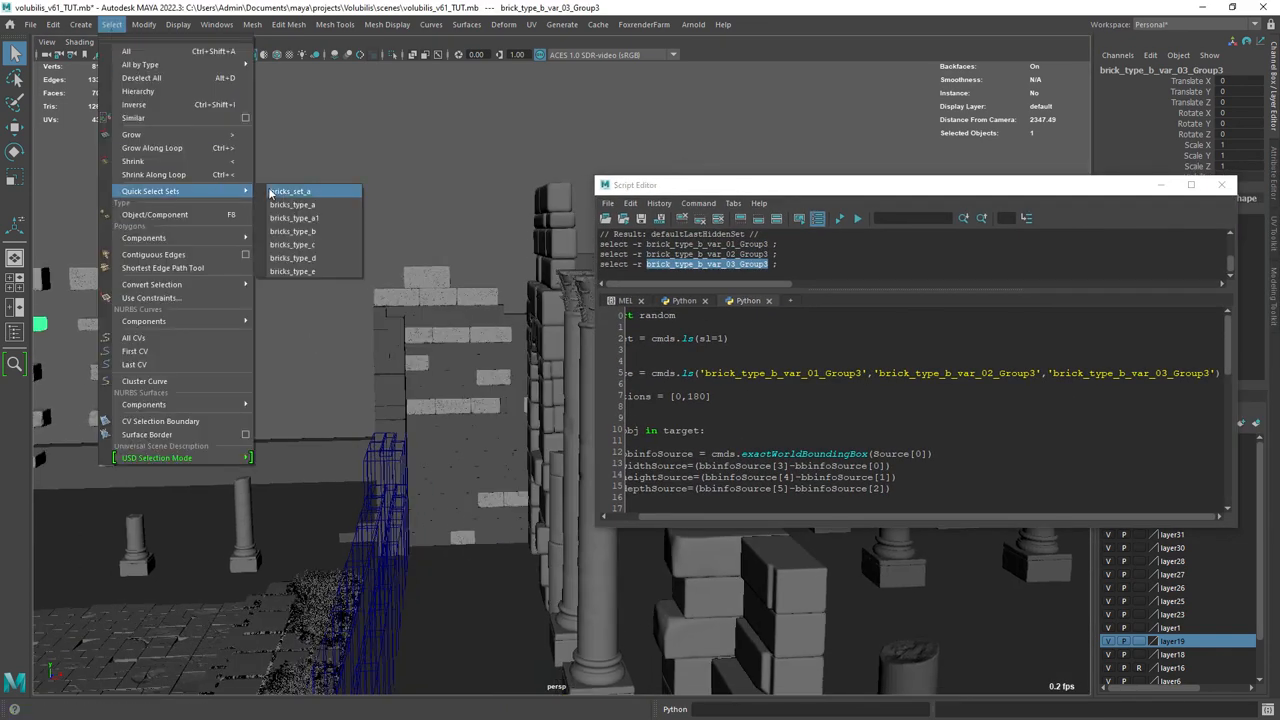
left_click(290, 191)
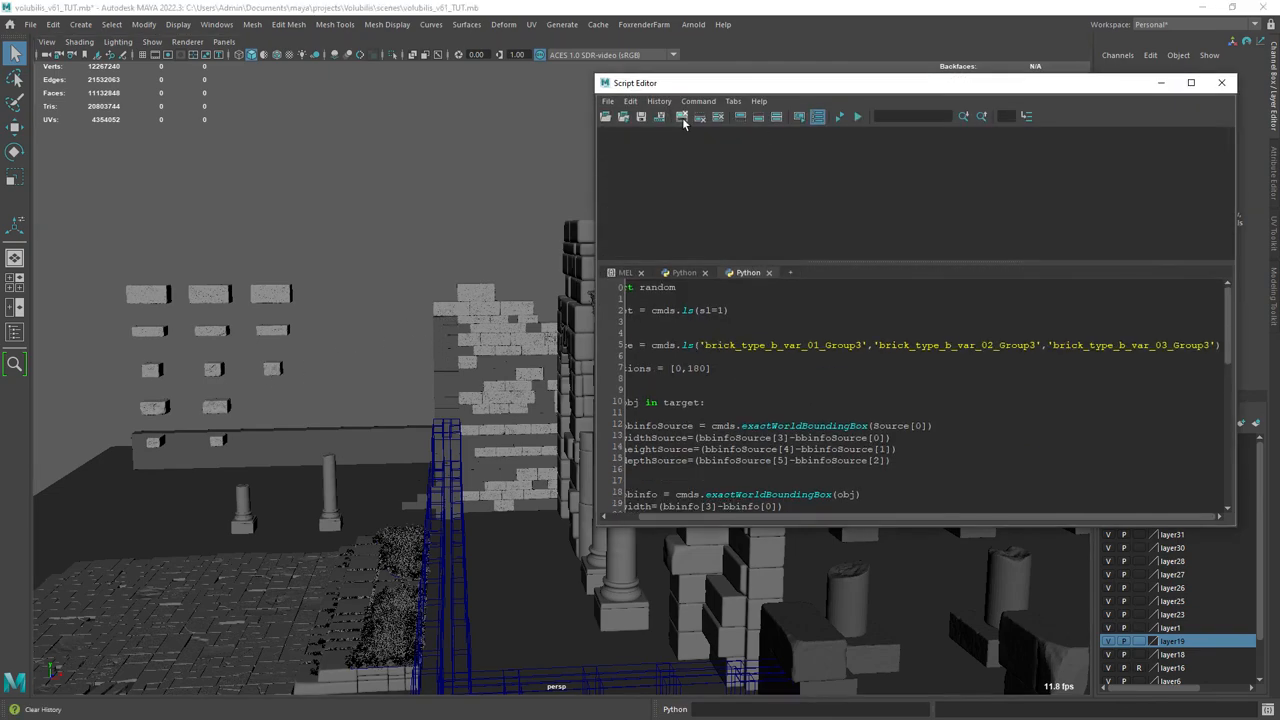
left_click(838, 116)
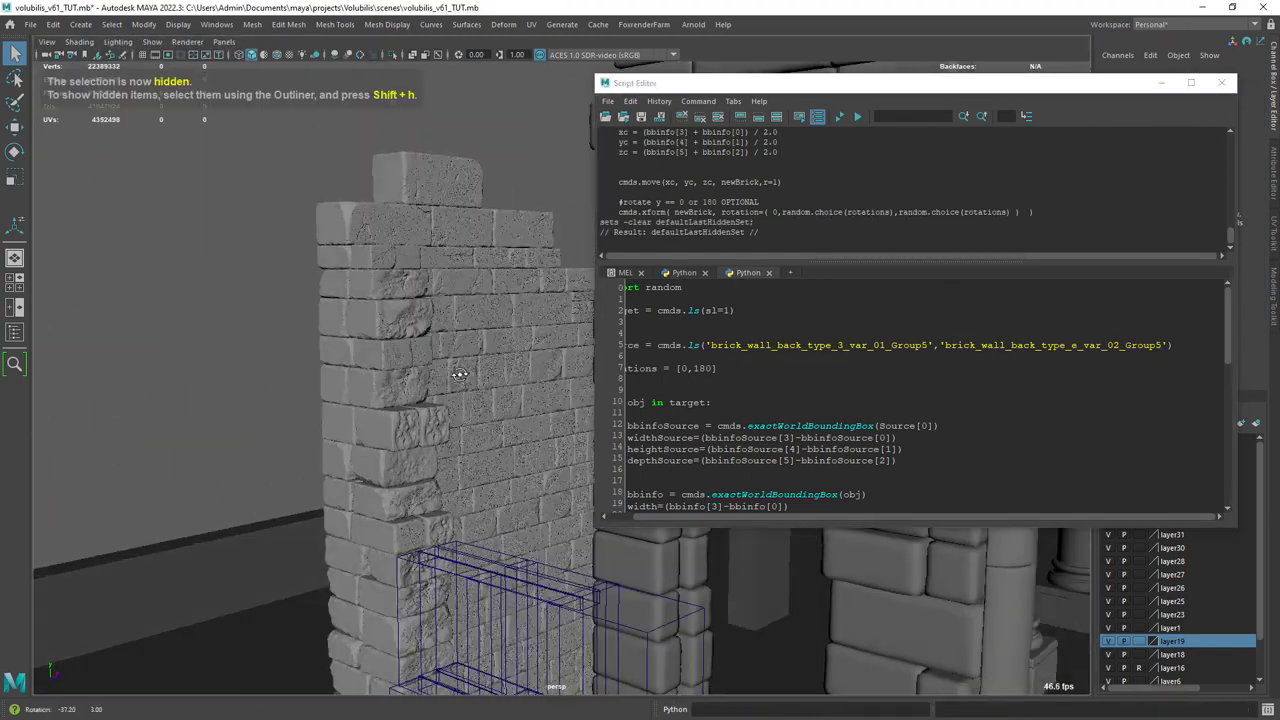
left_click_drag(460, 375, 530, 331)
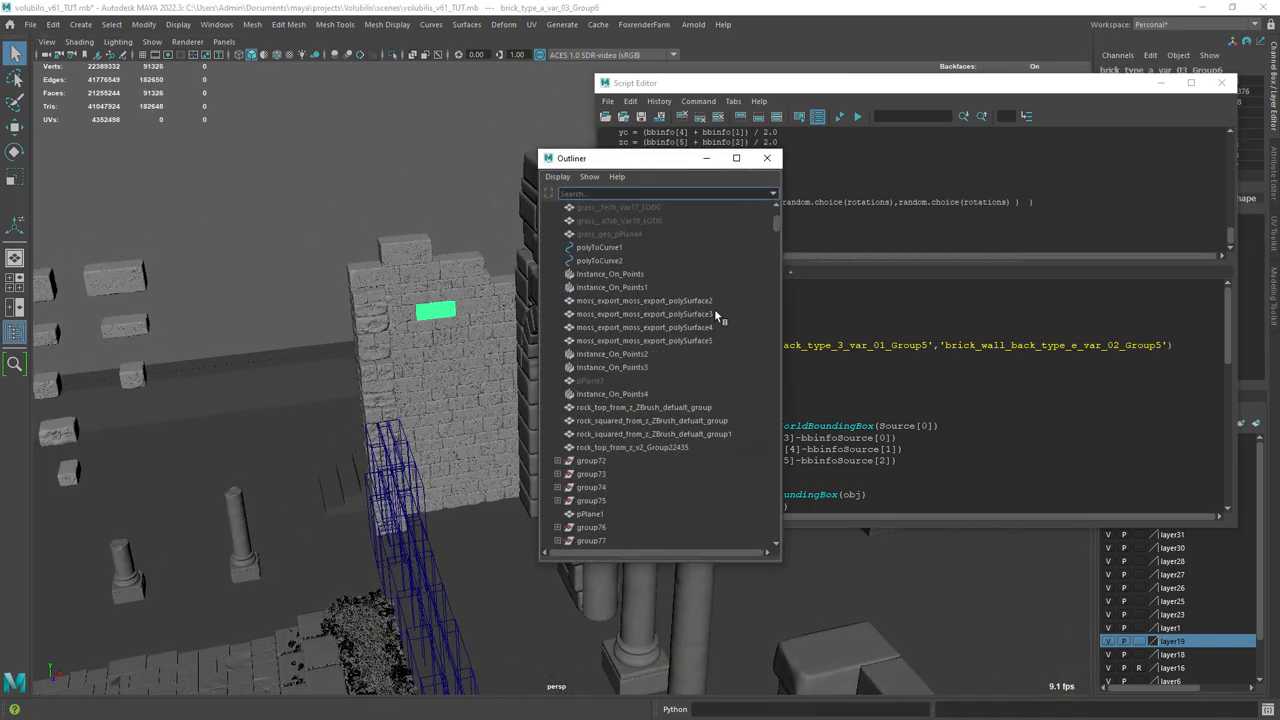
scroll("down", 3)
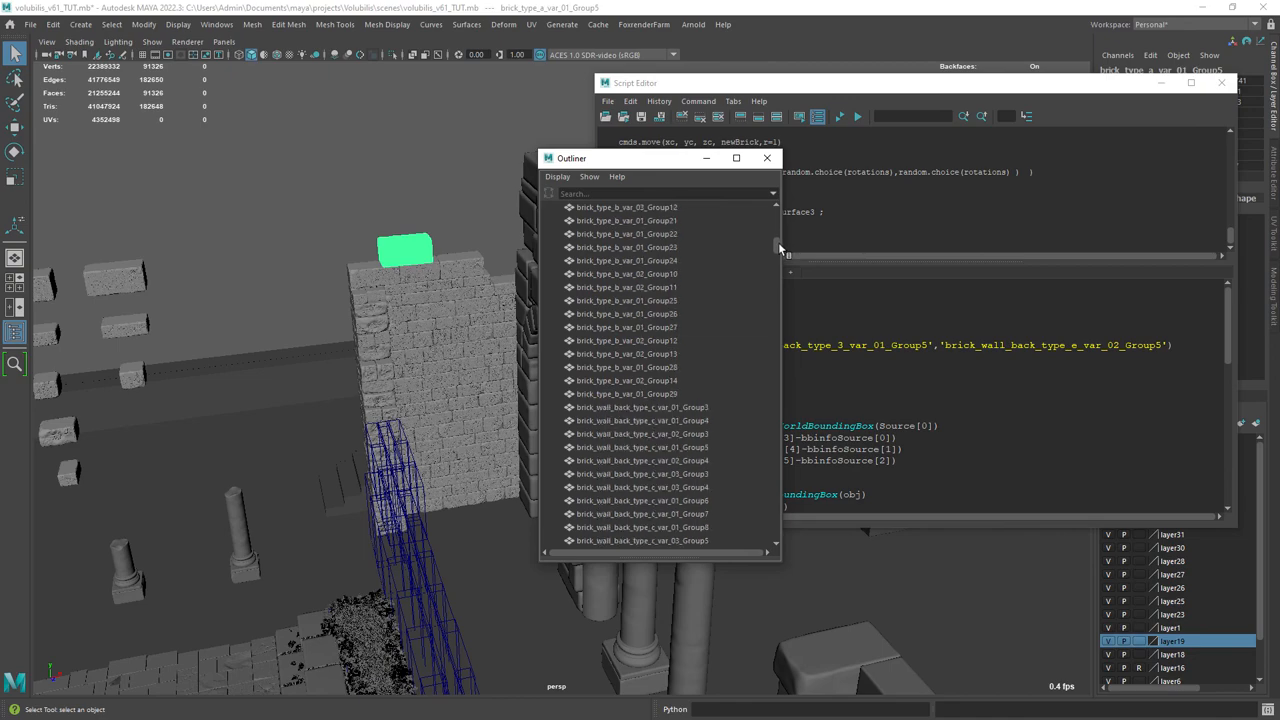
- Close the Outliner, deselect the bricks and orbit to compare sculpted and blocky walls
left_click(767, 158)
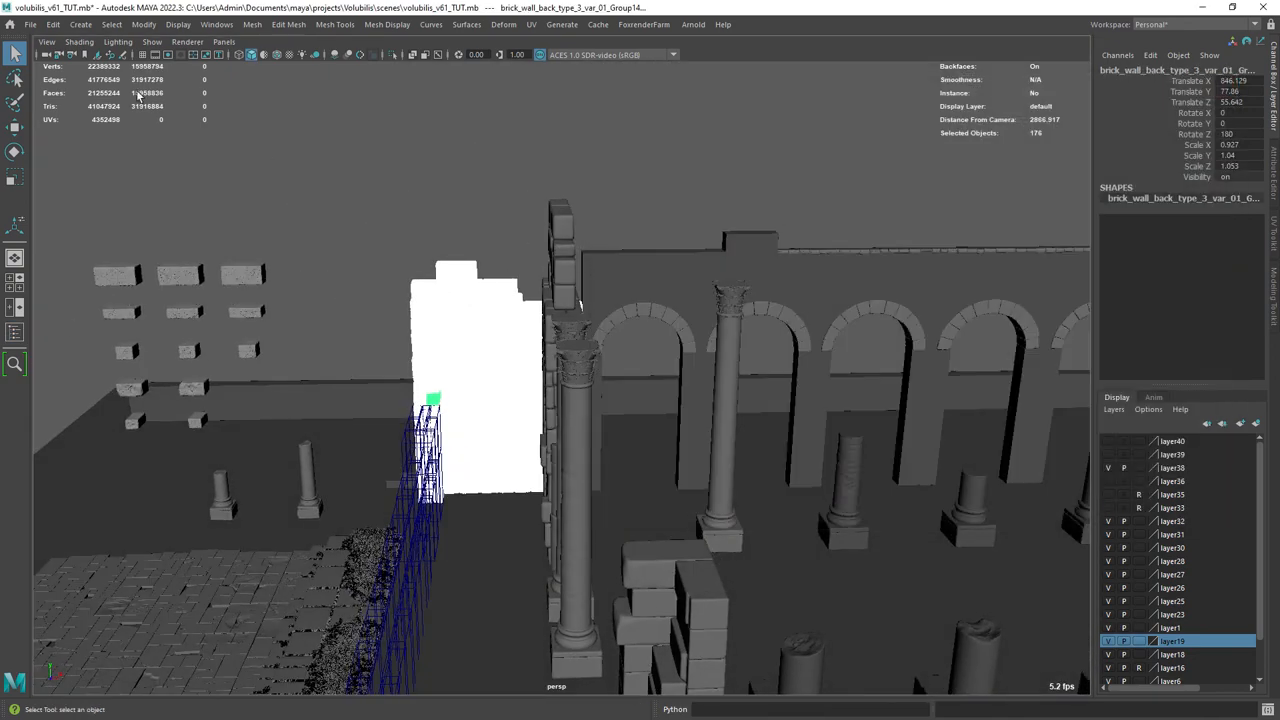
left_click(330, 295)
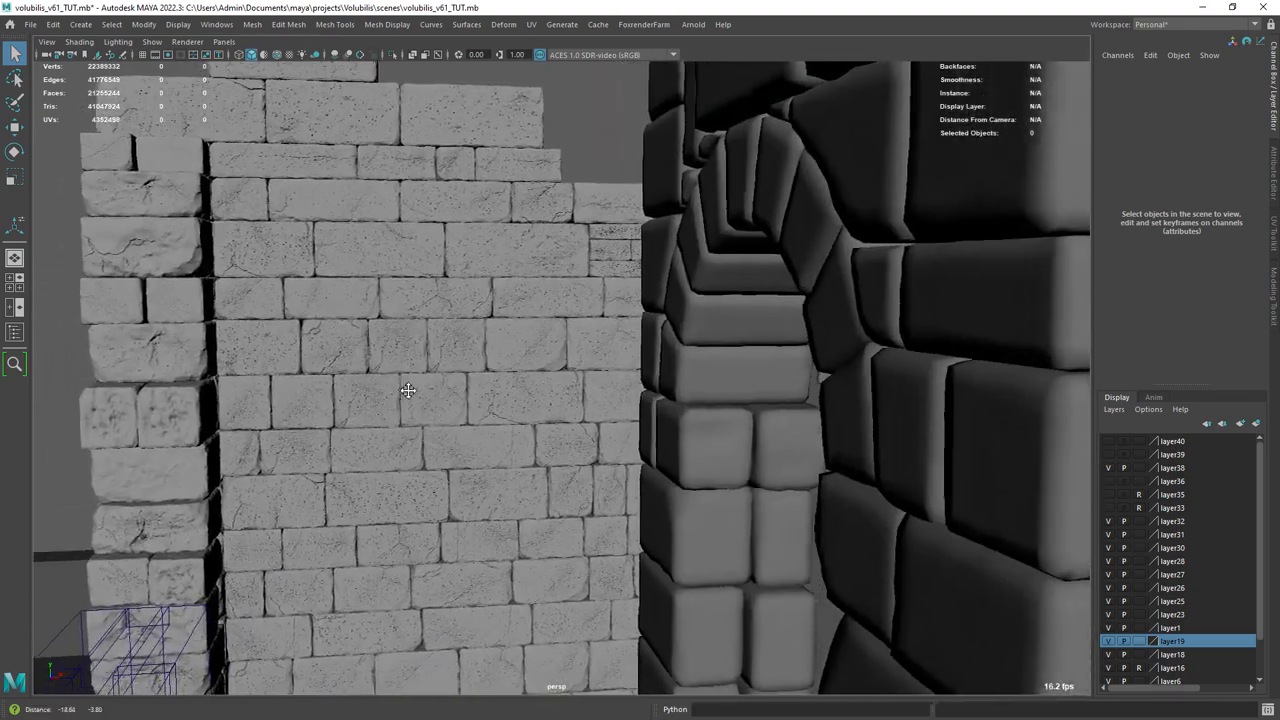
left_click_drag(407, 390, 440, 330)
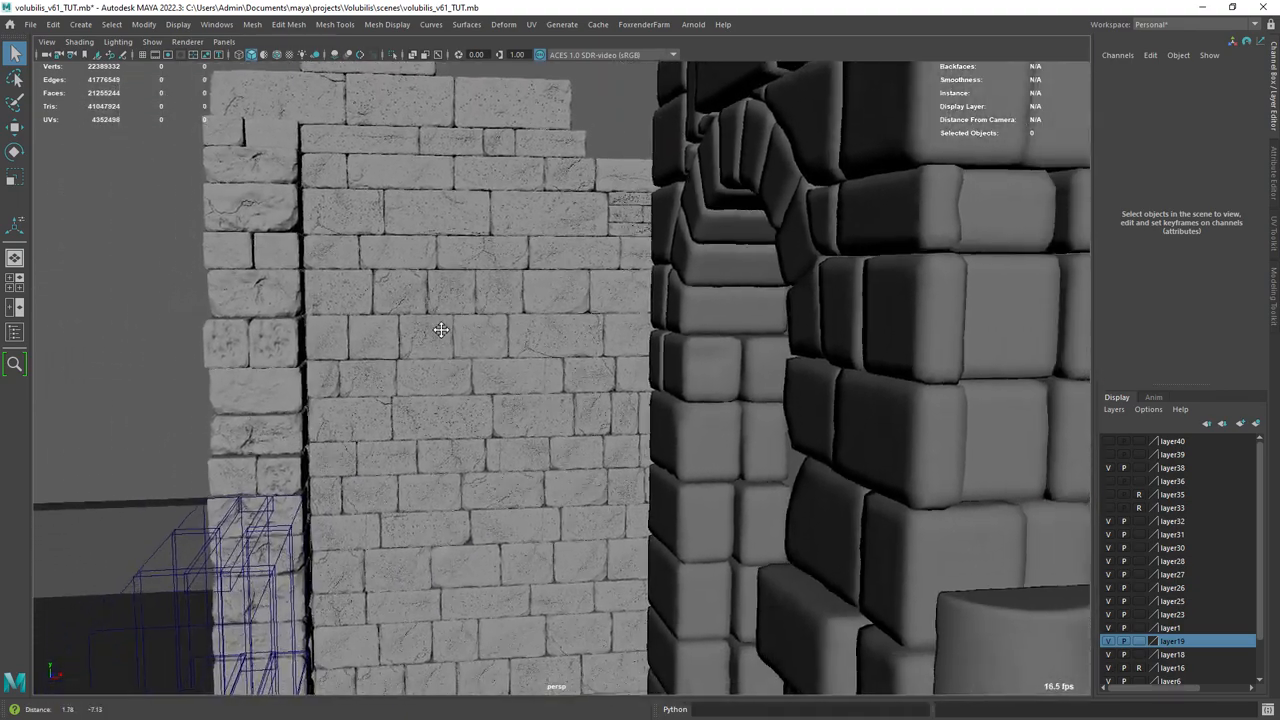
left_click_drag(441, 330, 421, 321)
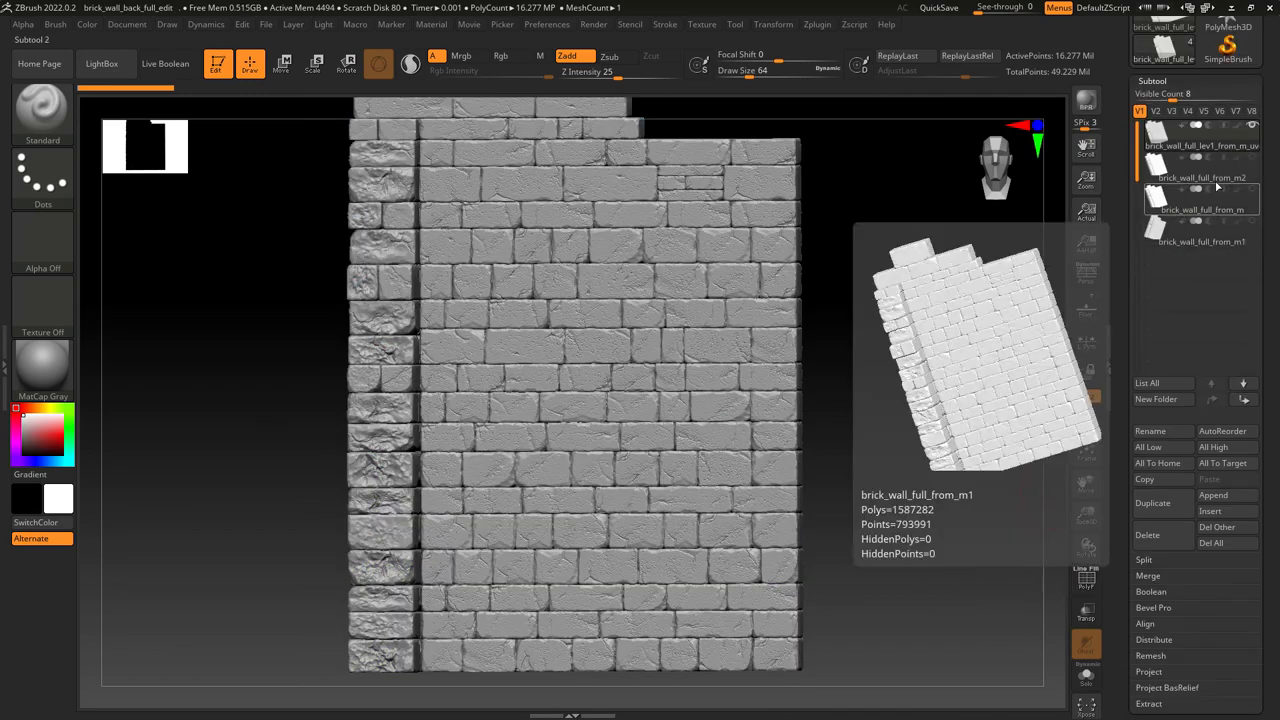
- Show brick polygroups, compare wall subtools, and enable Displacement in Multi Map Exporter
left_click(1086, 580)
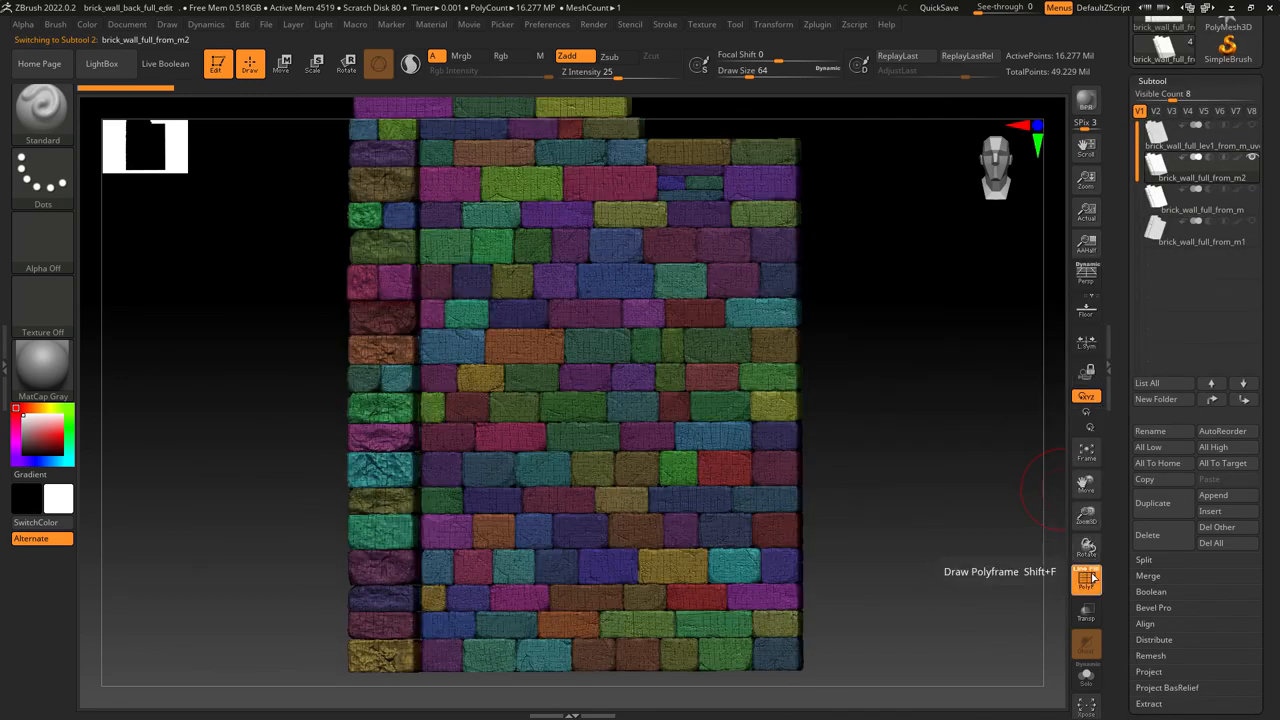
left_click(1201, 210)
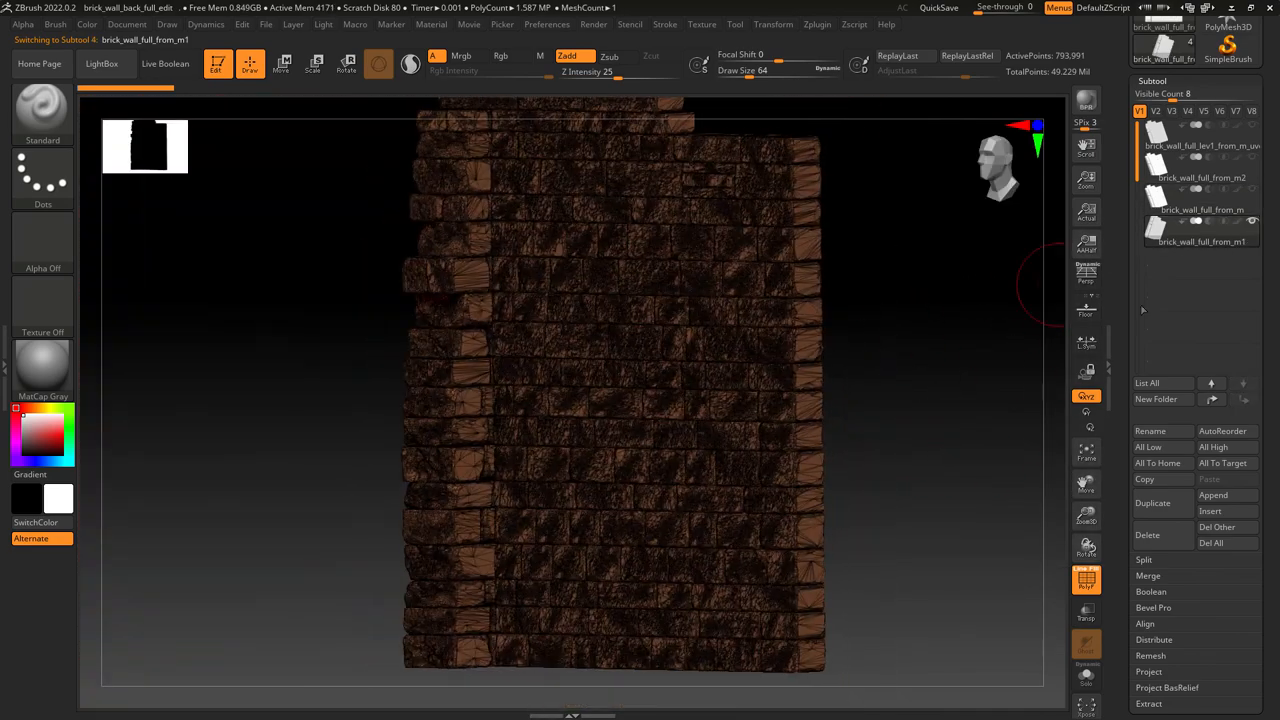
left_click(1157, 38)
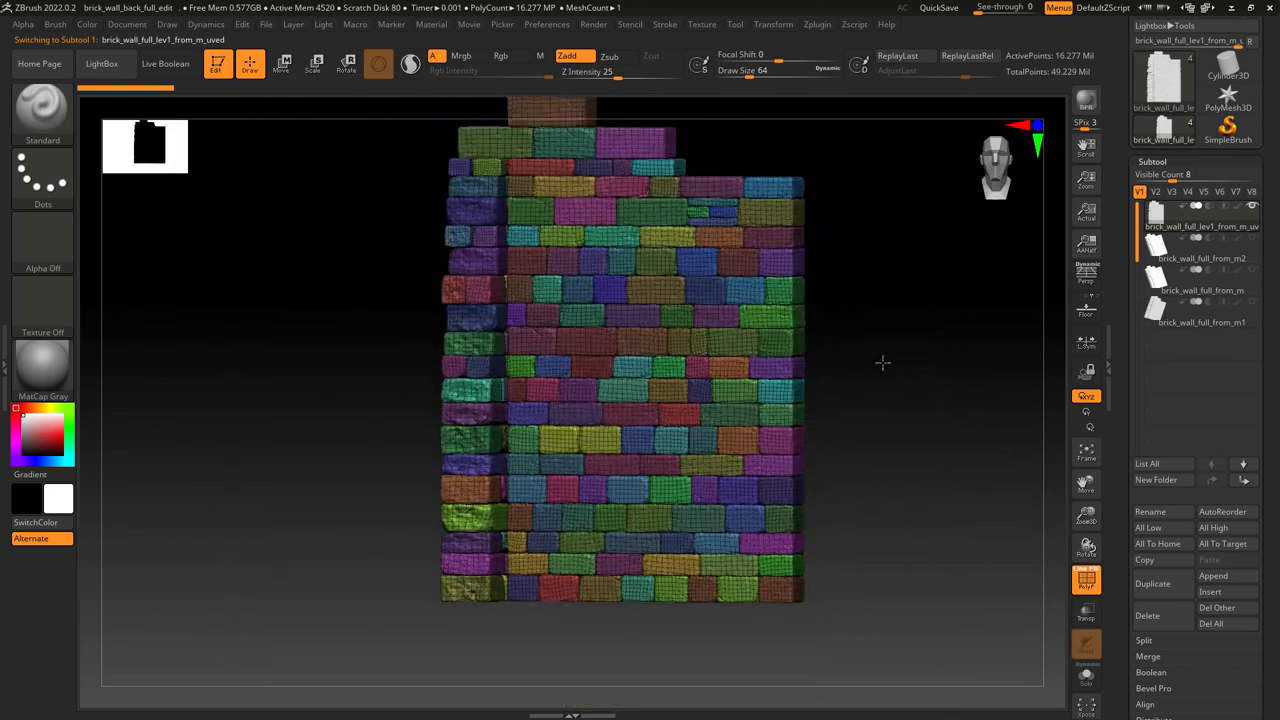
left_click(817, 24)
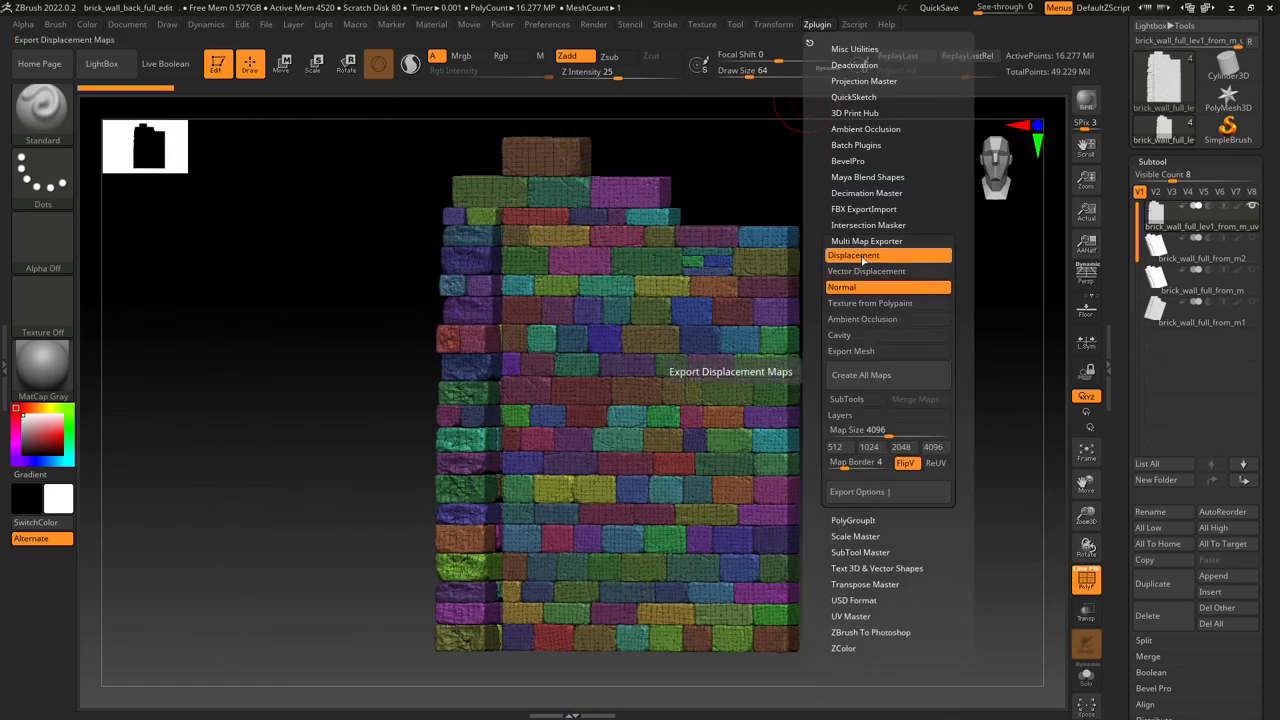
left_click(910, 306)
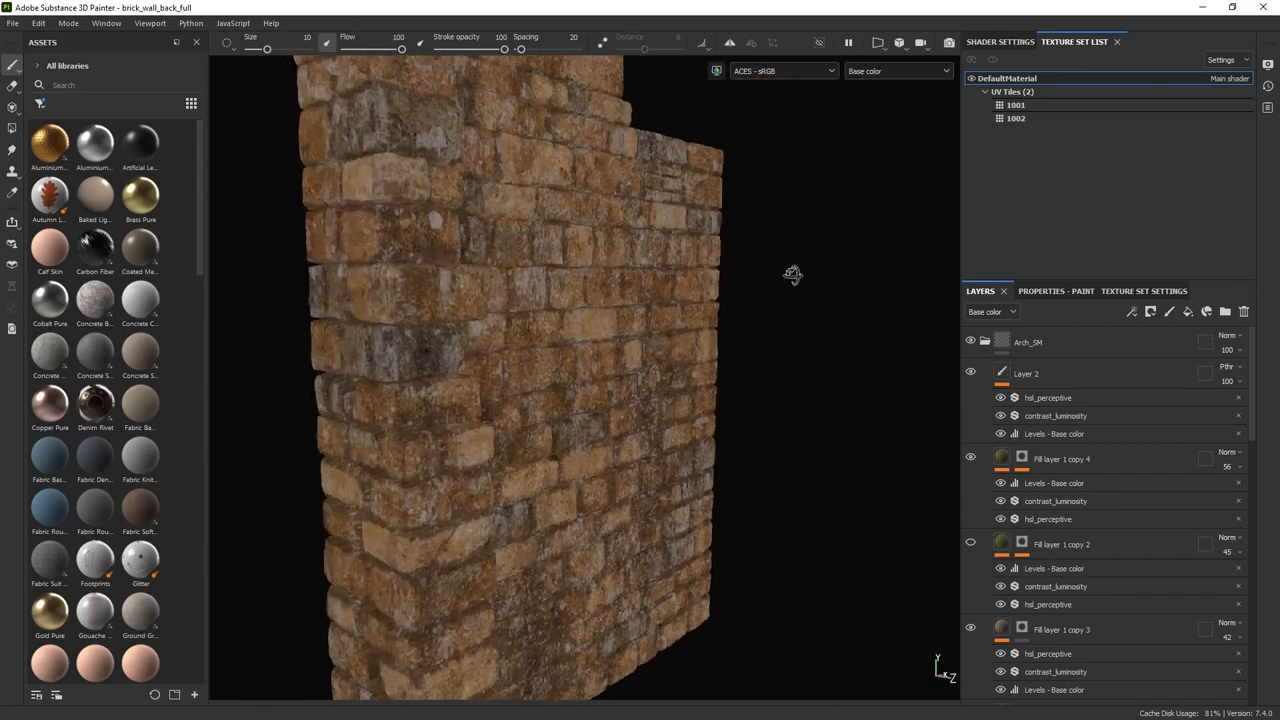
left_click_drag(792, 275, 637, 260)
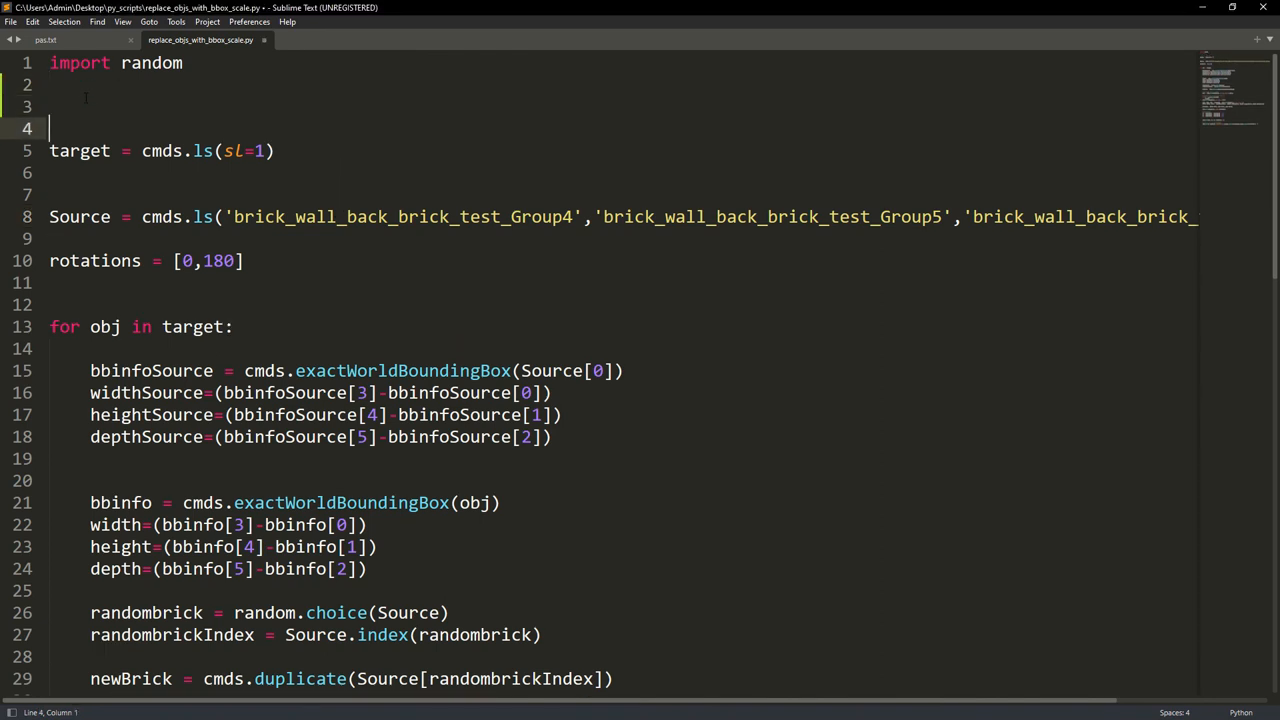
- Comment the target geometry, brick variants, dimensions and random-pick sections of the script
type("# selected geomtry to replace")
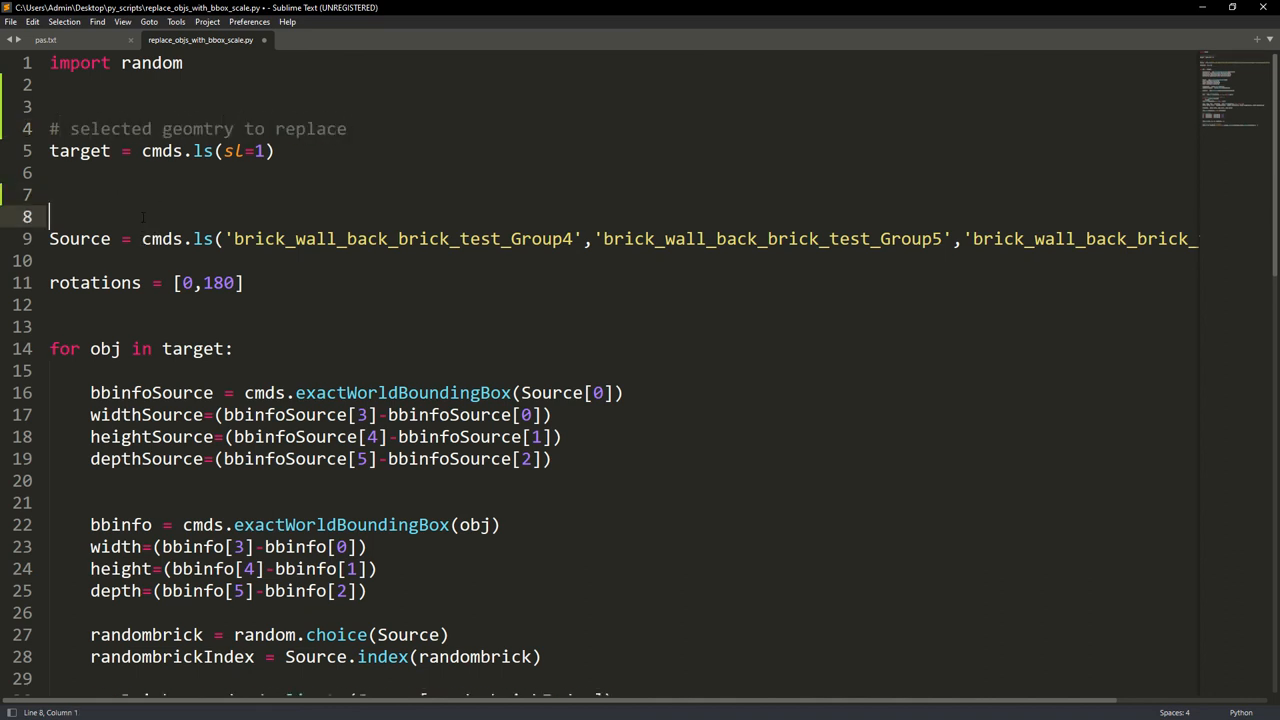
type("#")
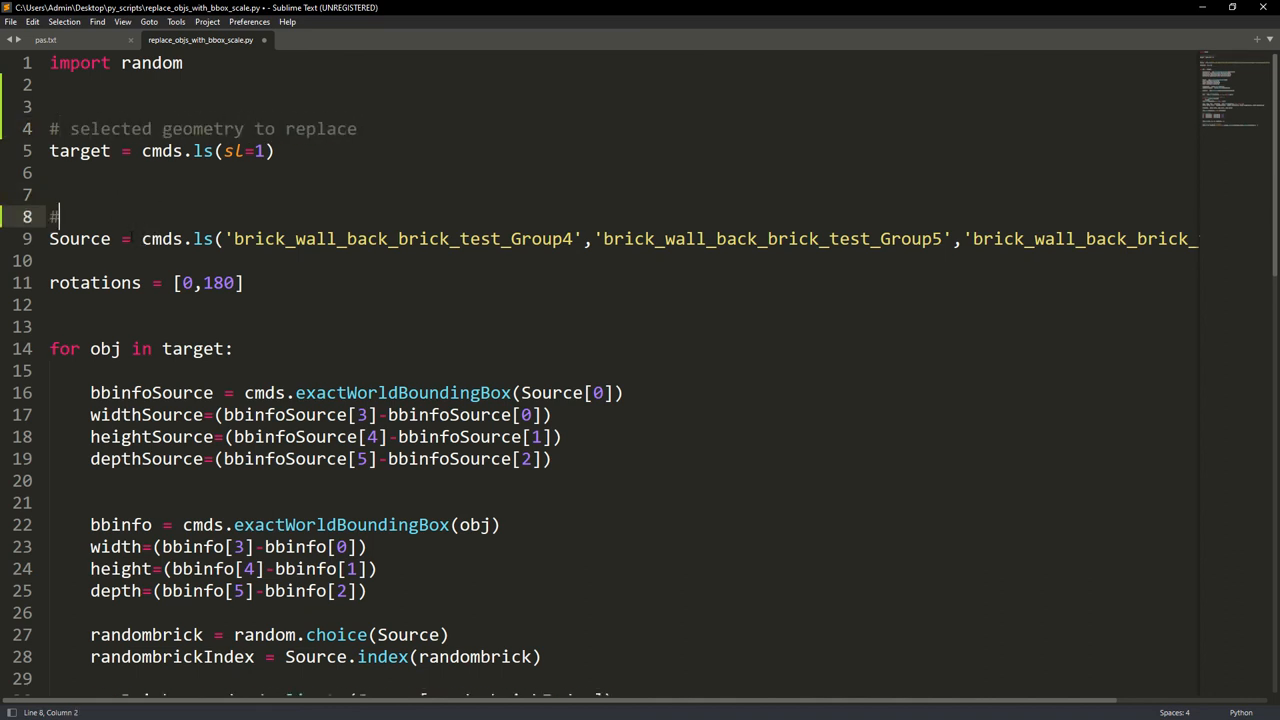
type("variants")
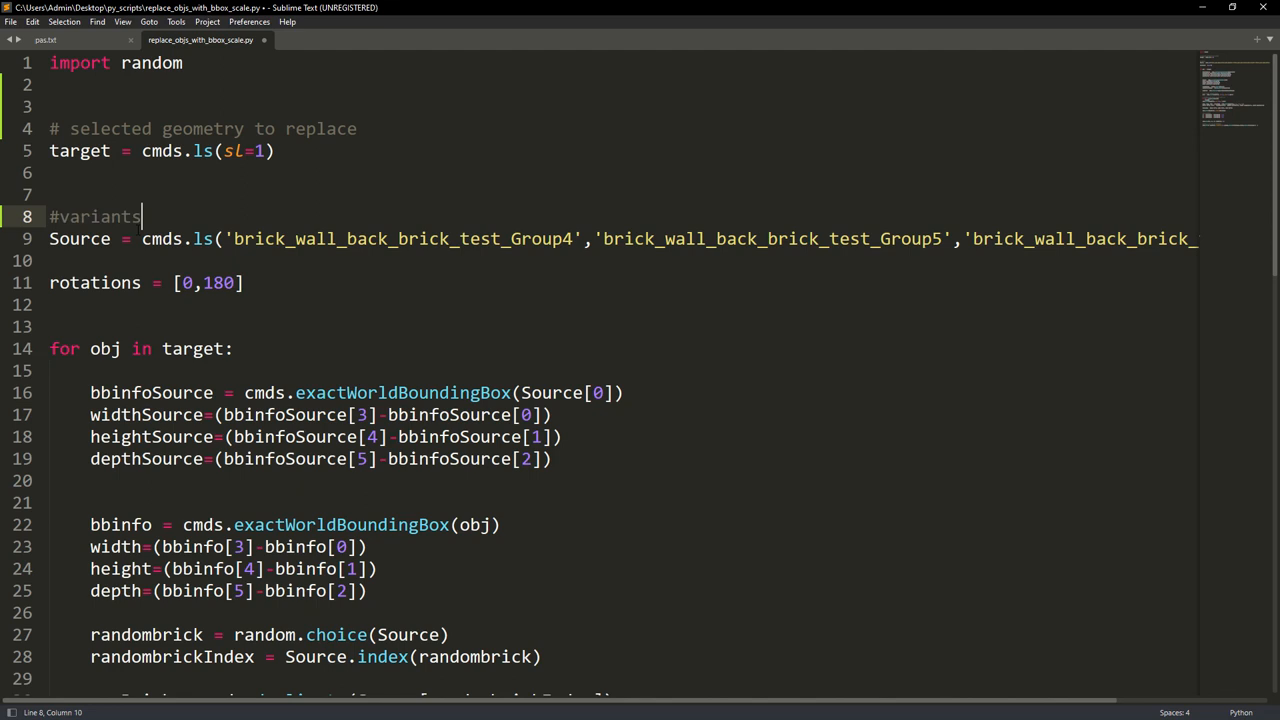
type("of bricks to create")
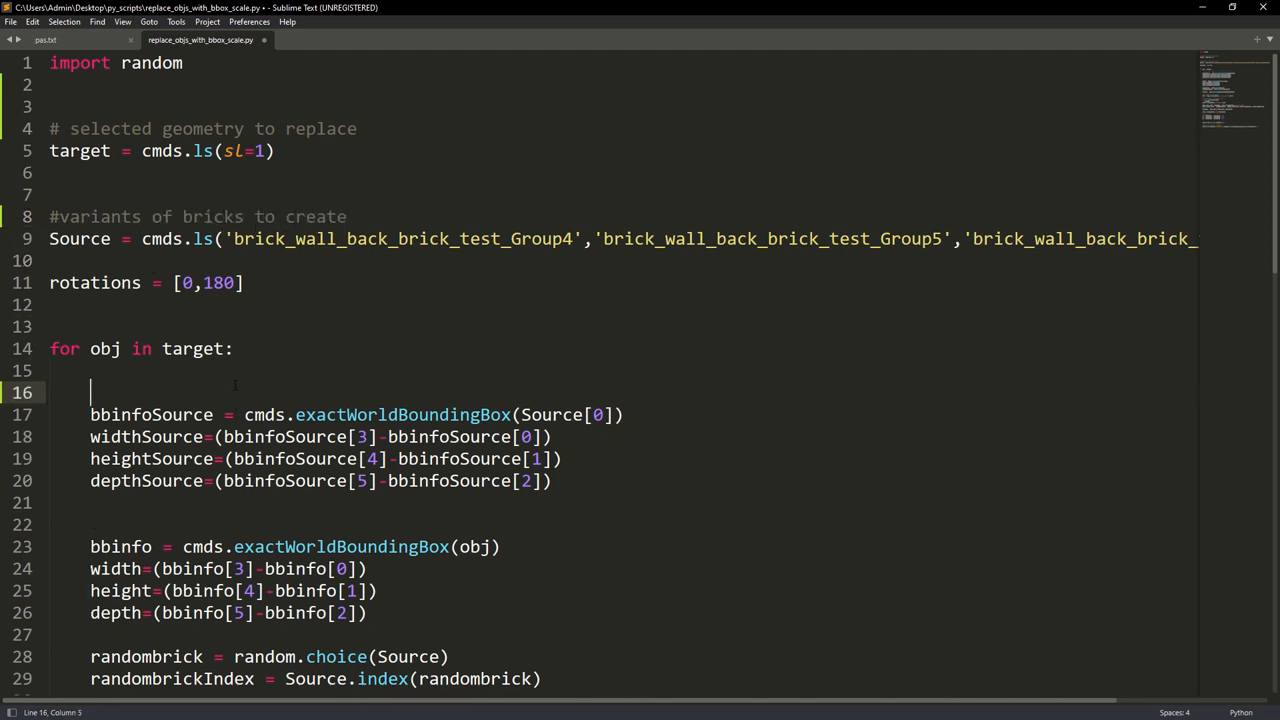
type("# get dimensions of s")
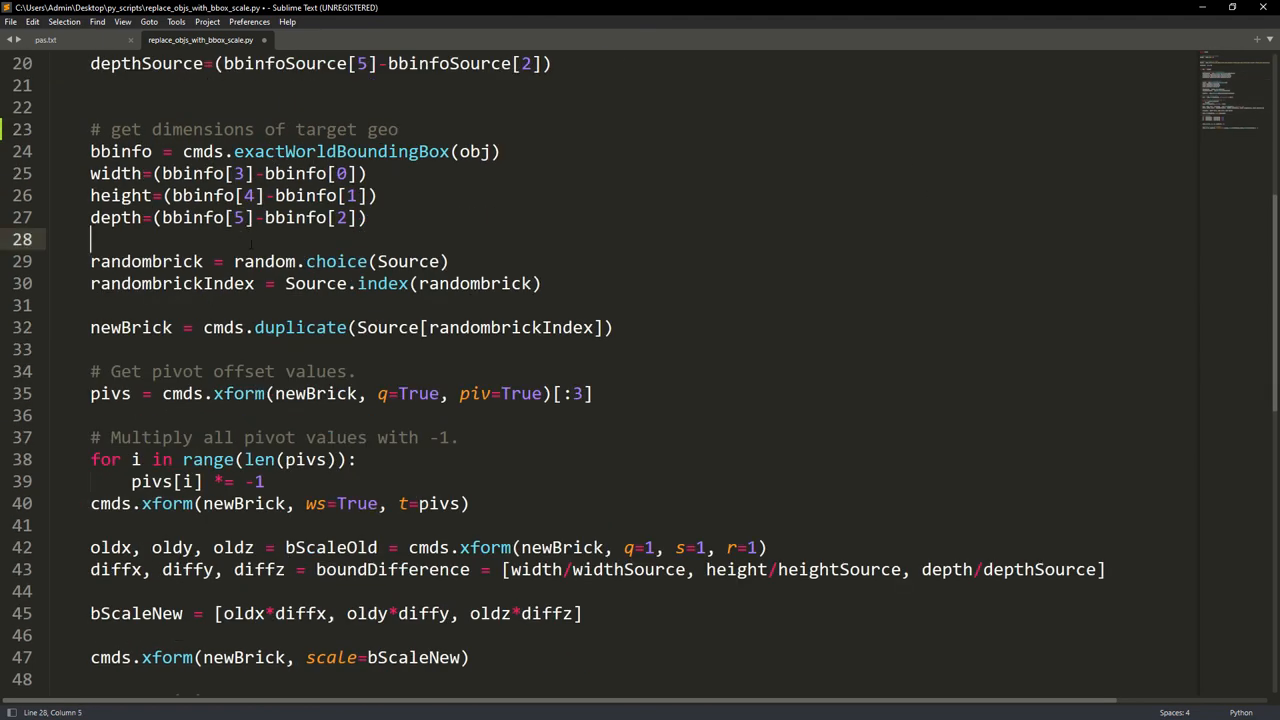
type("# pick randomly one of the brick variants")
left_click(245, 305)
type("#duplicate(keep the original")
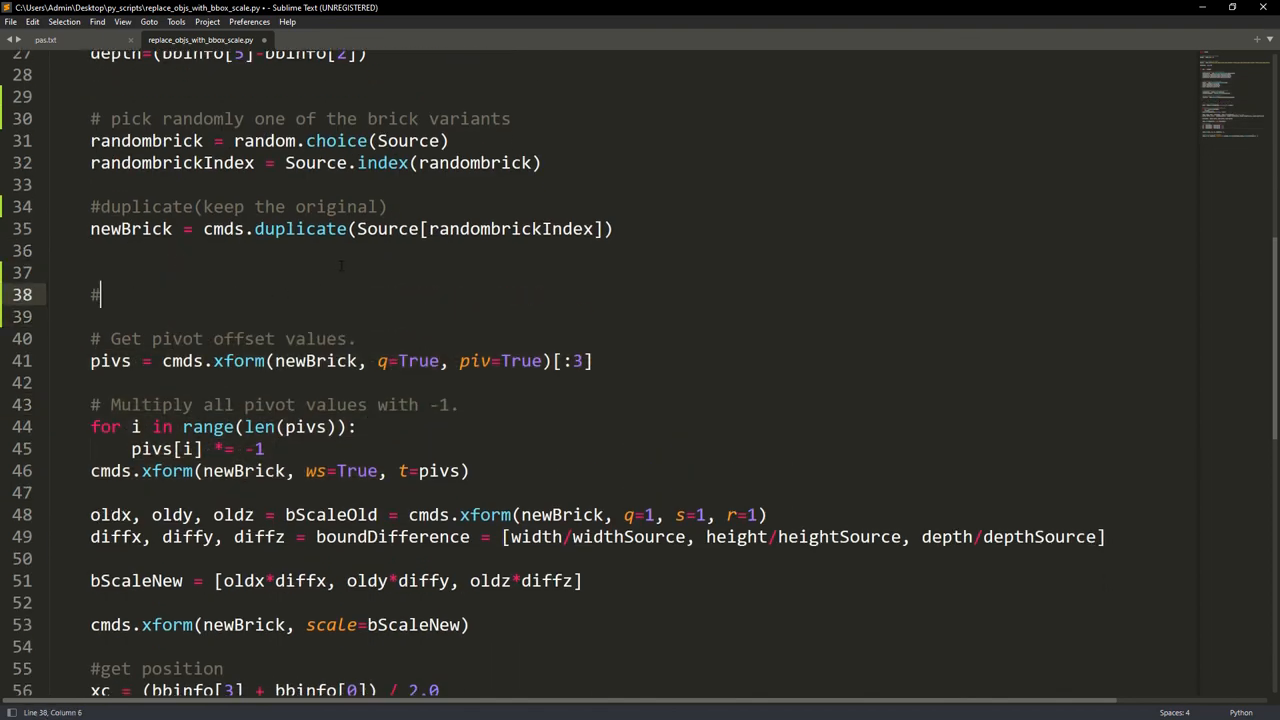
type("bypass local transforms")
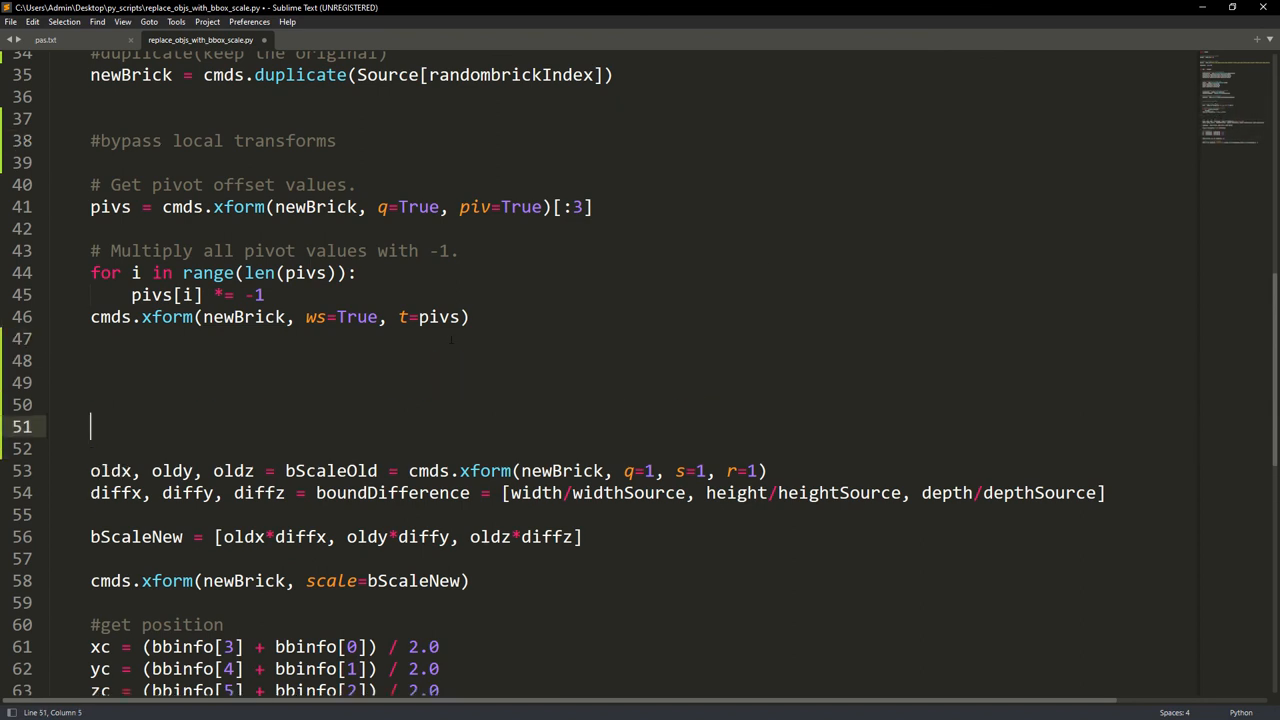
- Comment the width/height/depth difference, scaling and move-to-target sections
type("#")
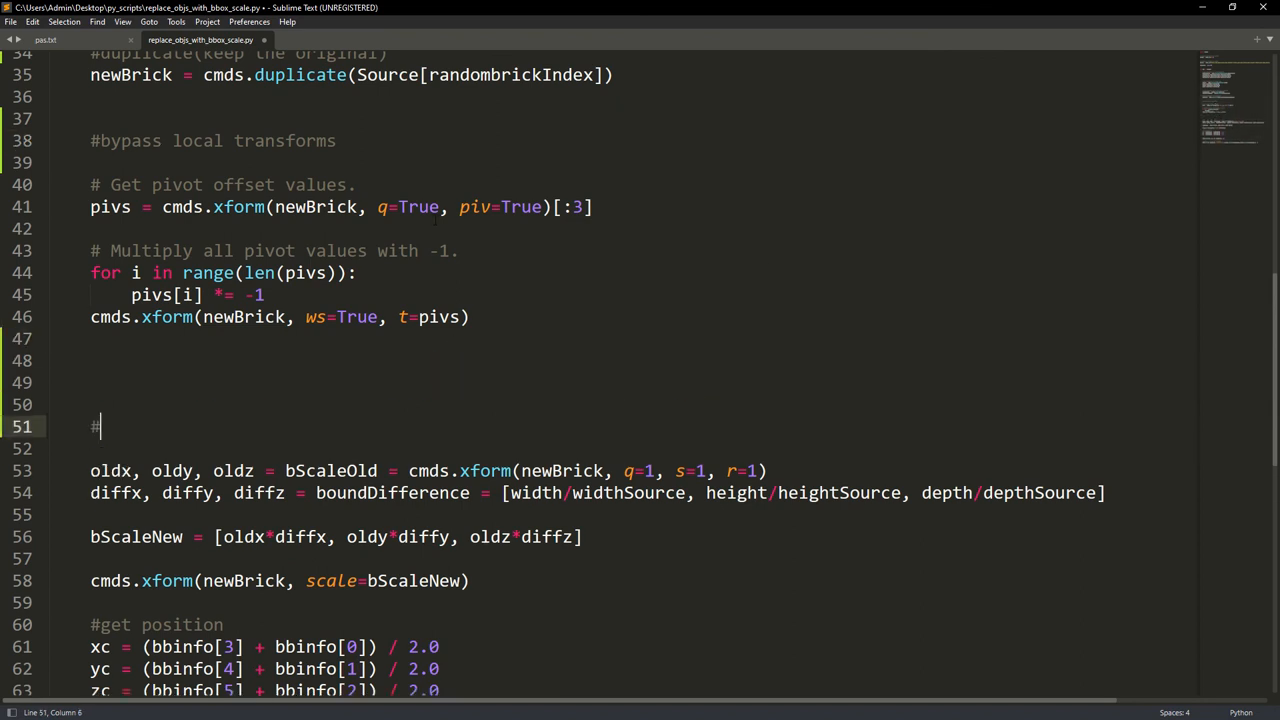
type("get the difference of width")
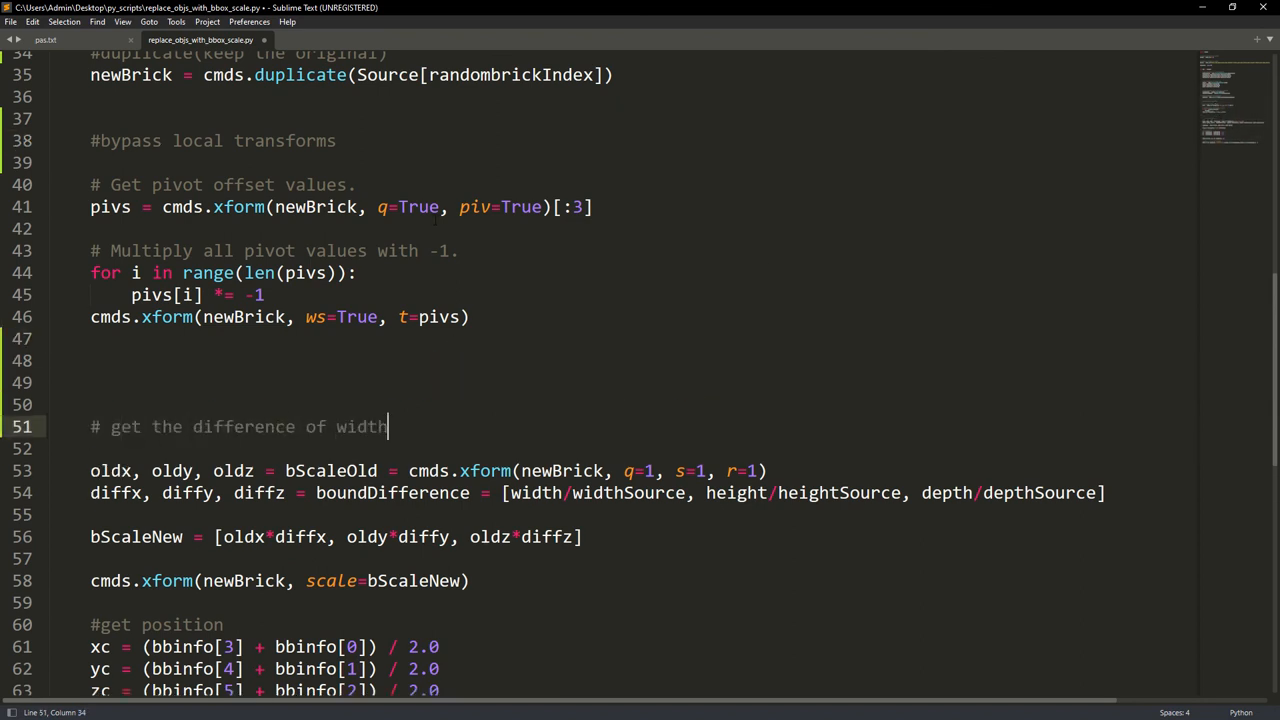
type("height and depth between the source and the")
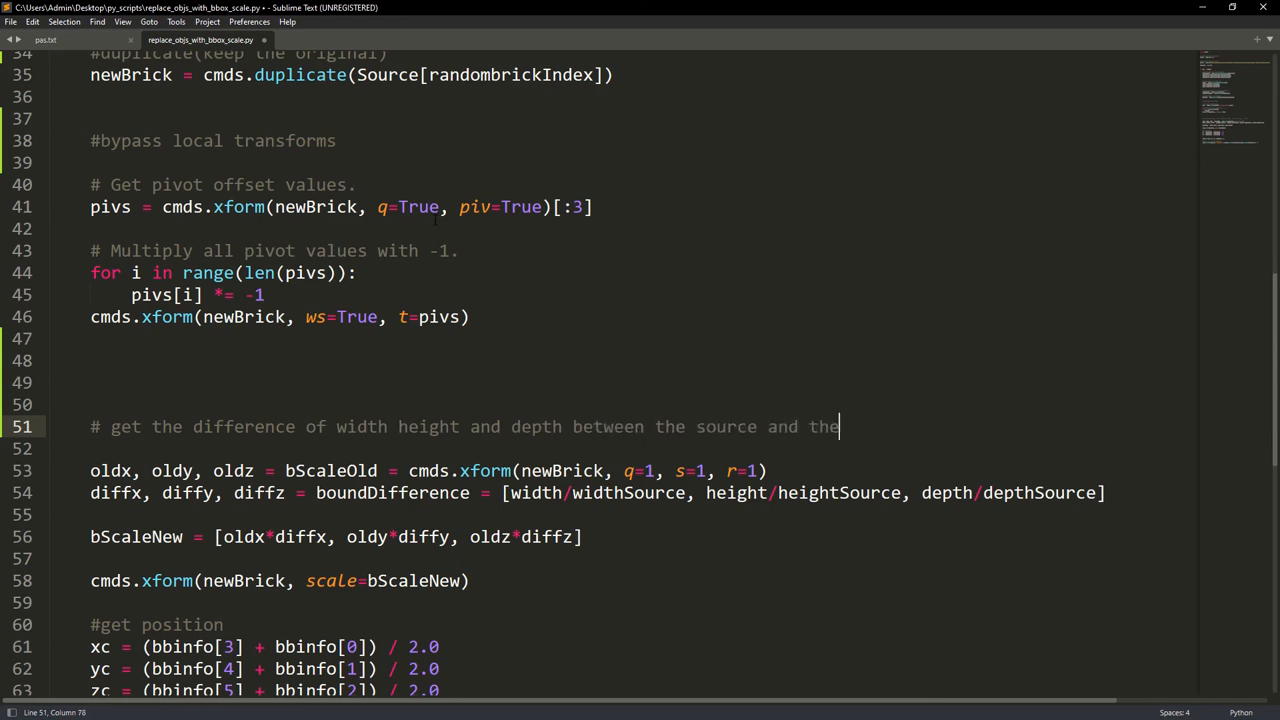
type("target")
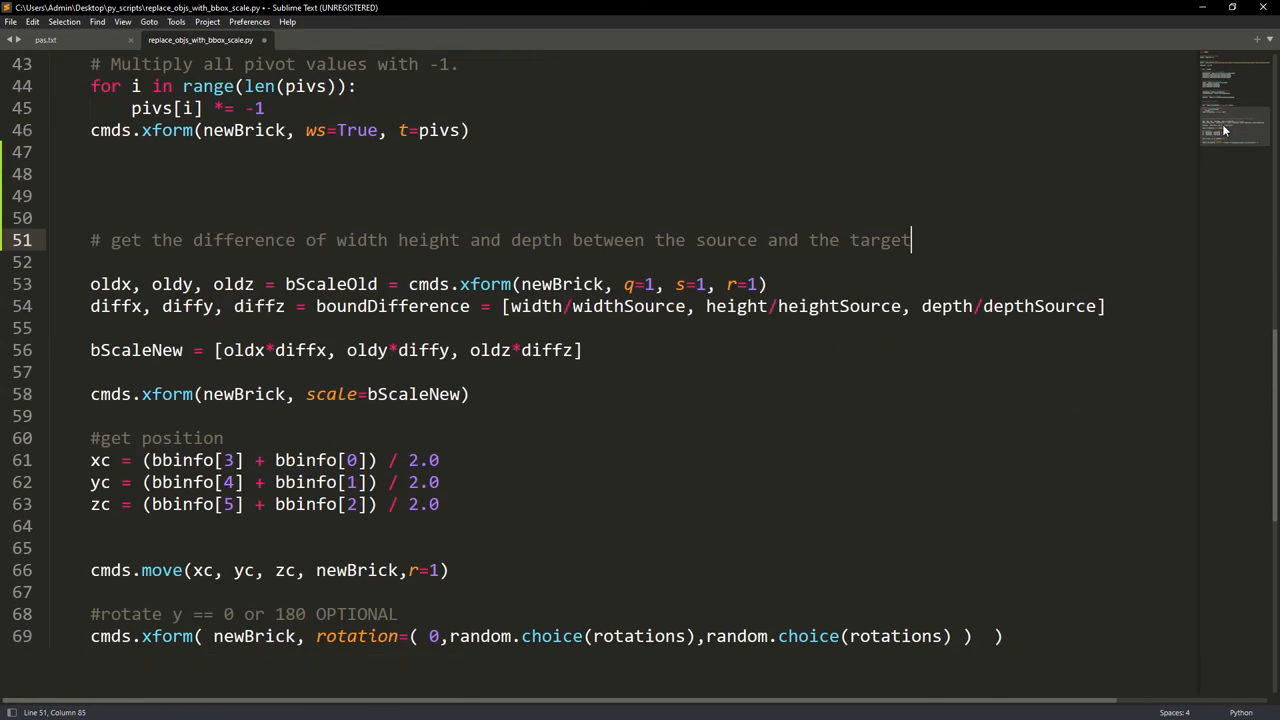
type("# scale the sculpted bricks according")
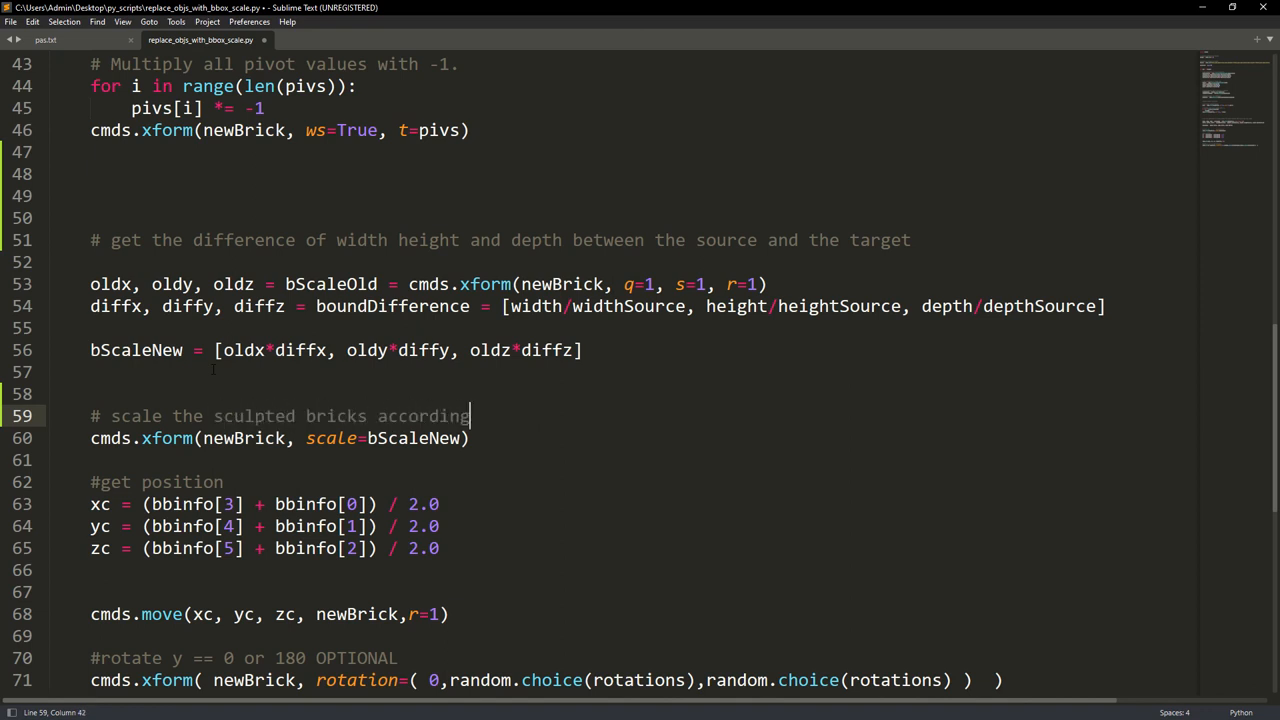
type("to the original base mesh")
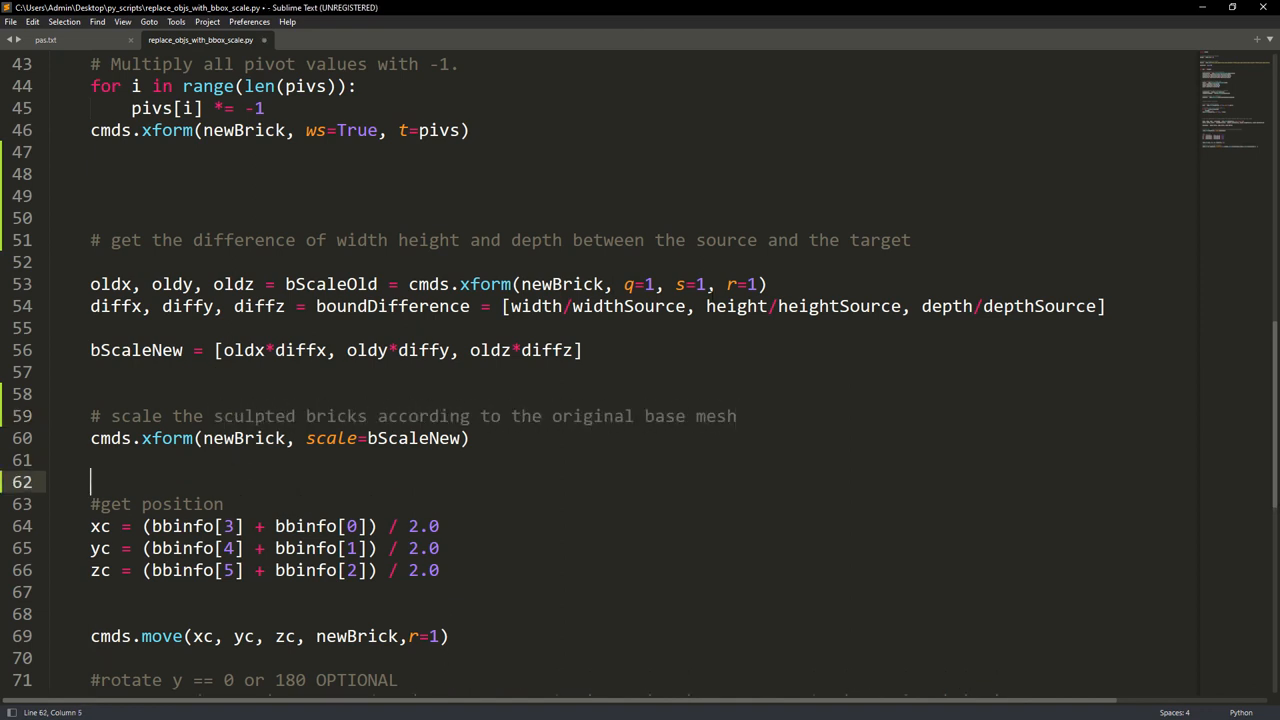
type("of original brick")
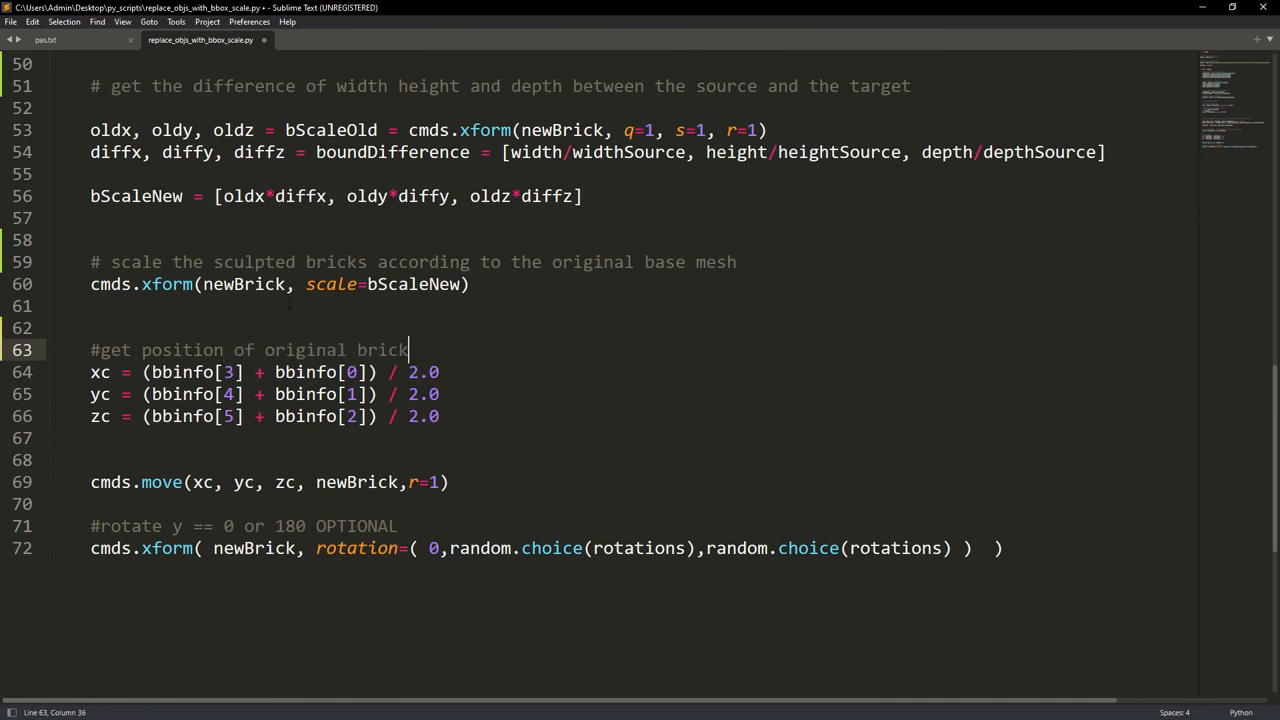
type("# move it to the targ")
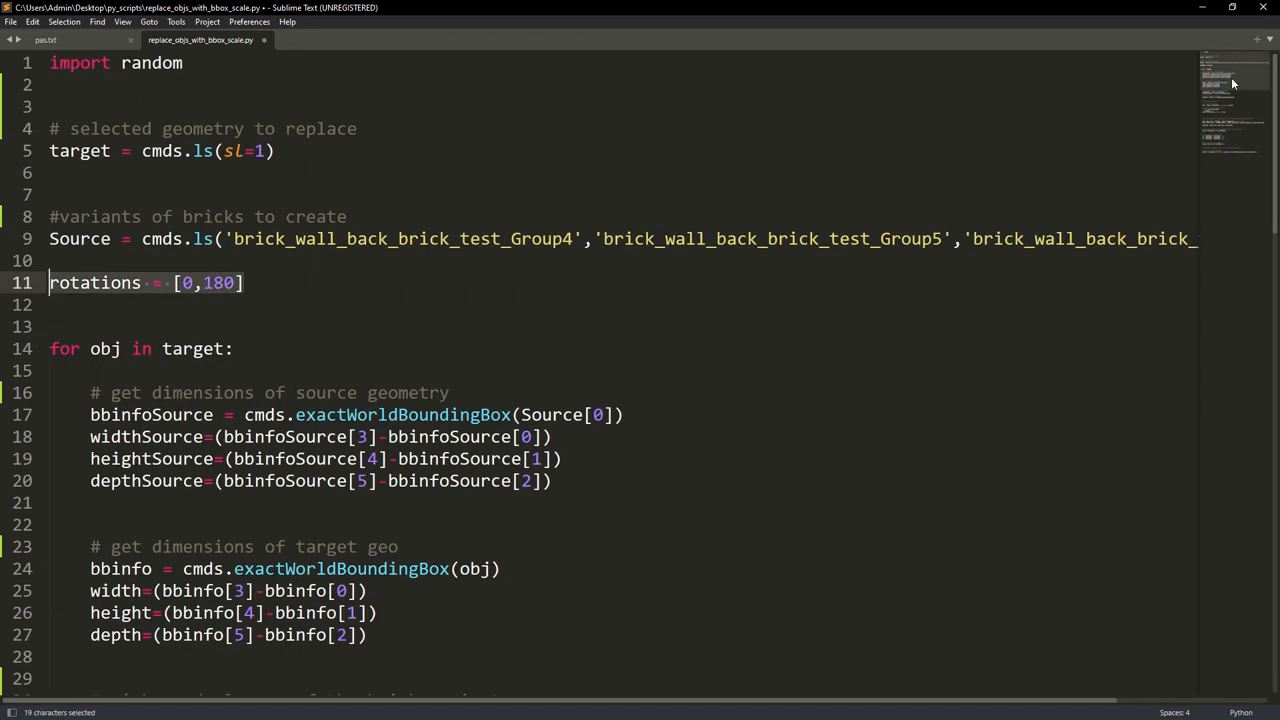
scroll("down", 3)
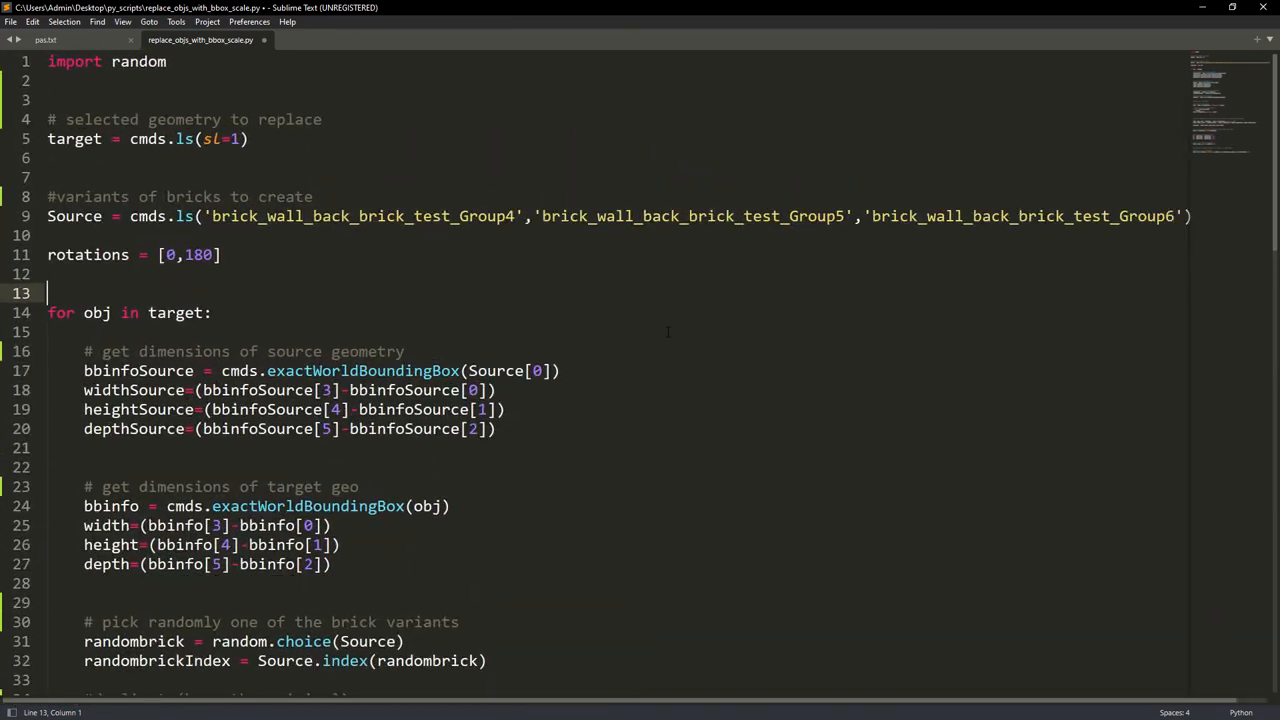
scroll("down", 3)
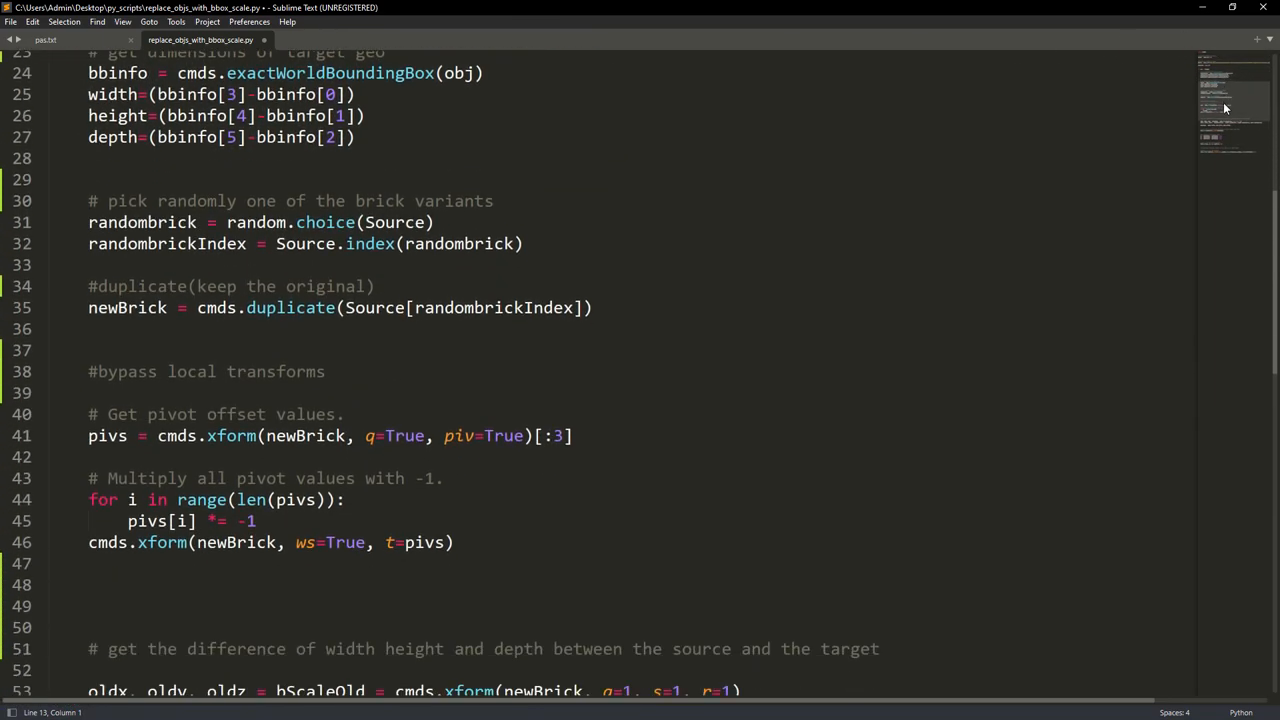
scroll("up", 3)
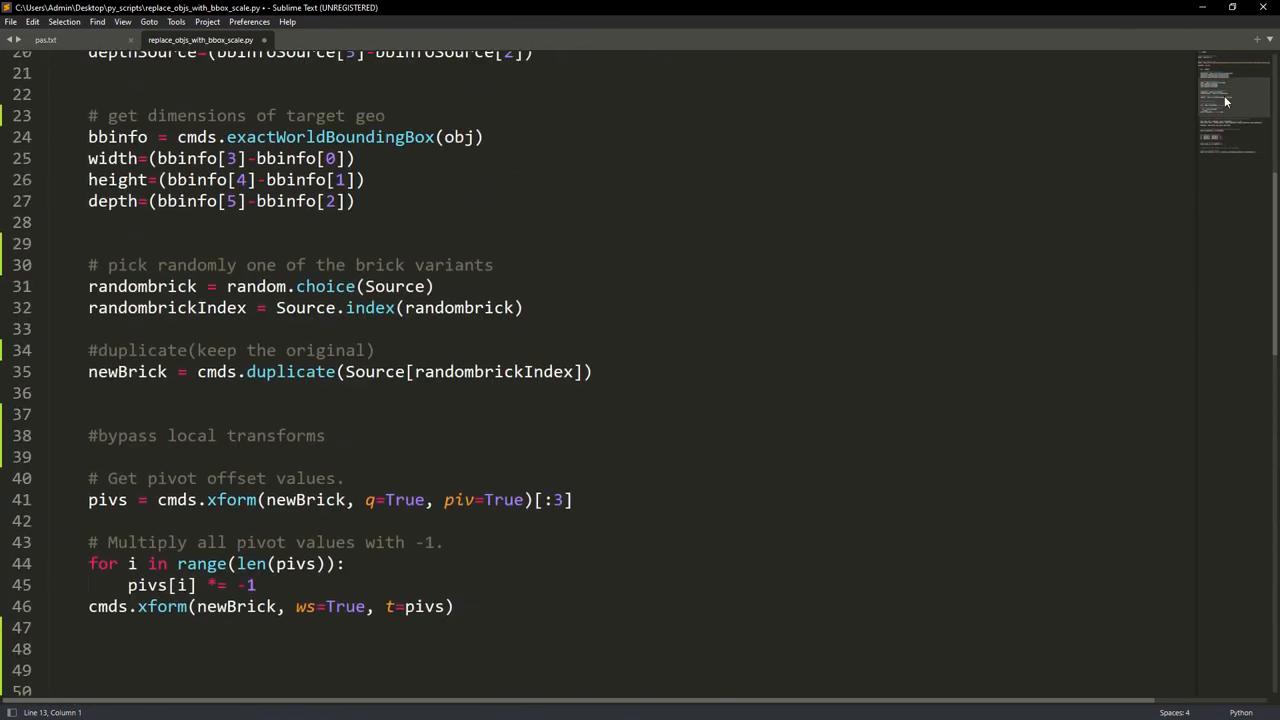
scroll("up", 3)
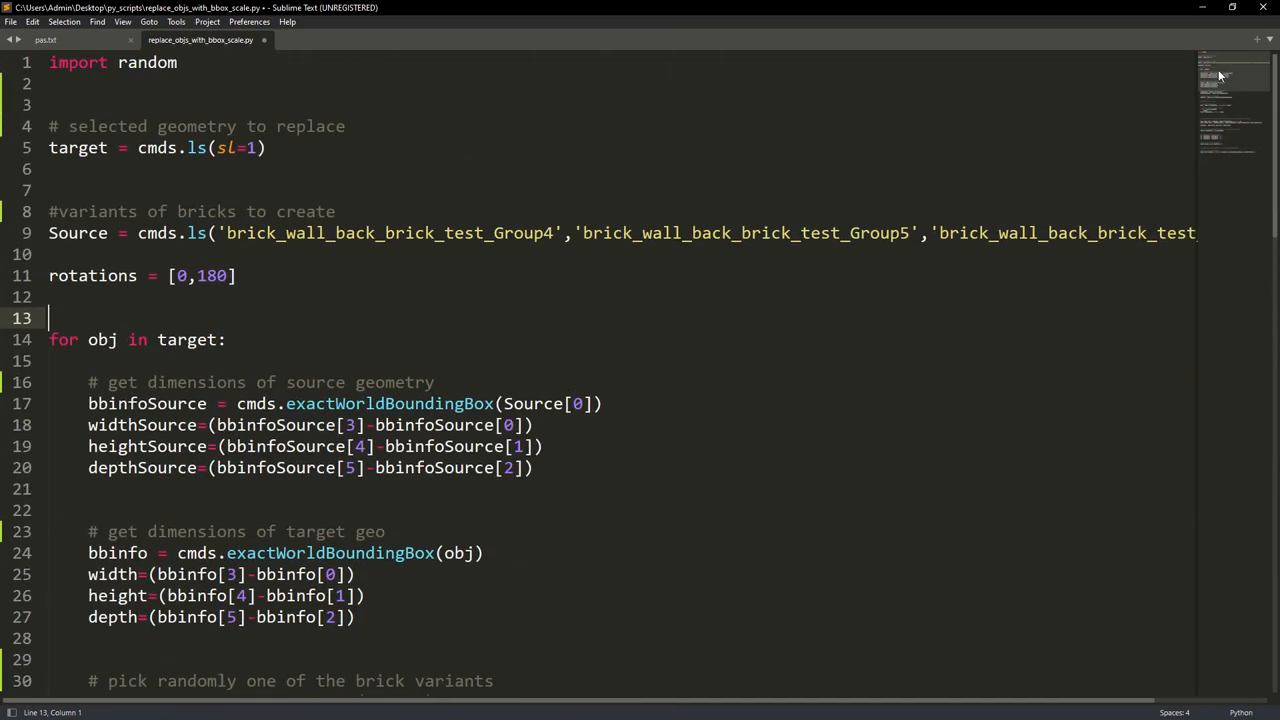